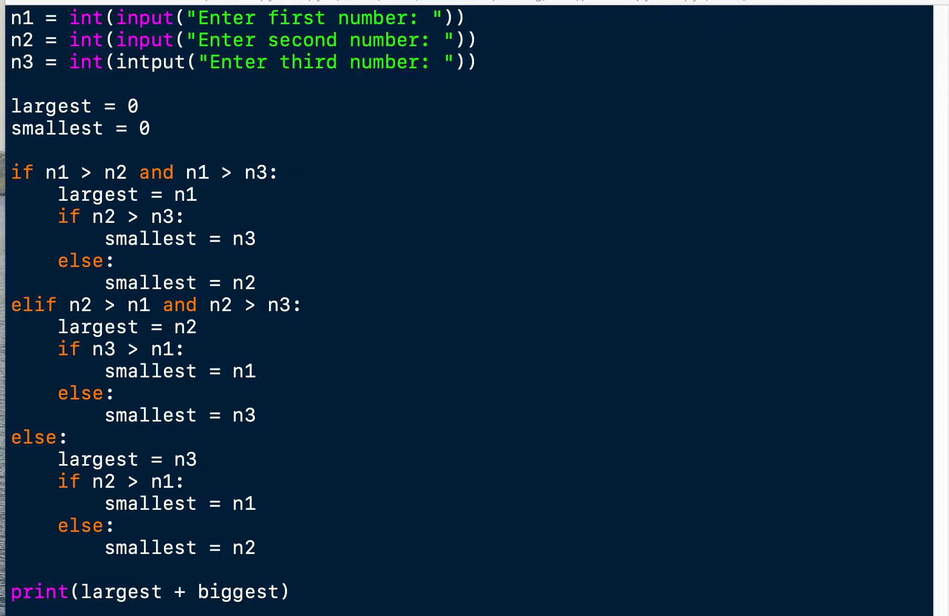
pyautogui.moveTo(120, 155)
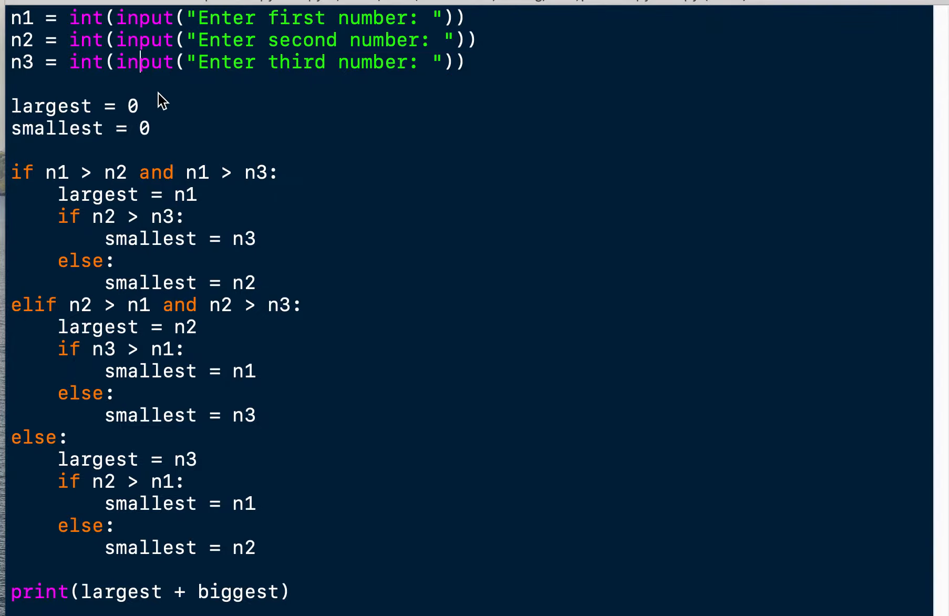
pyautogui.moveTo(925, 388)
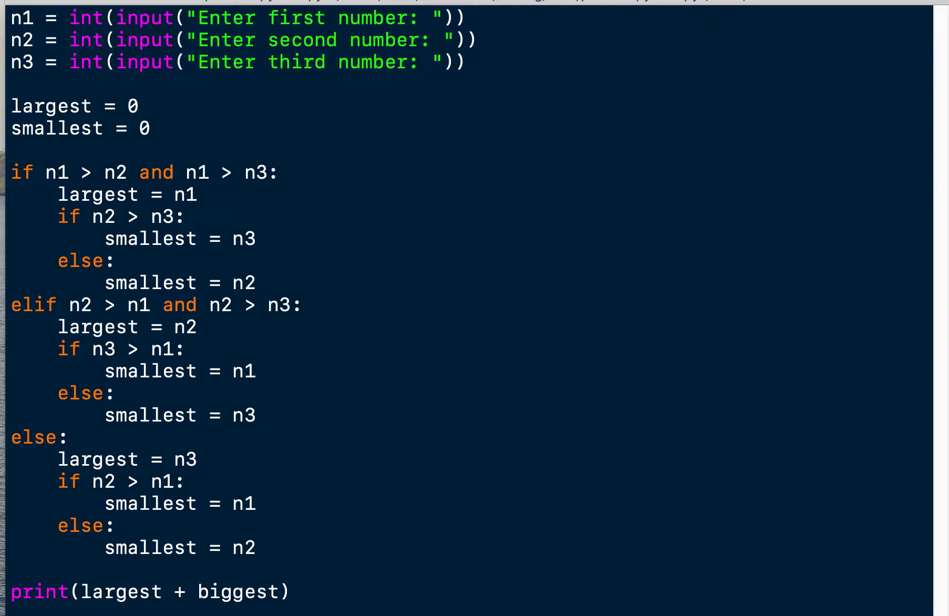
pyautogui.click(141, 62)
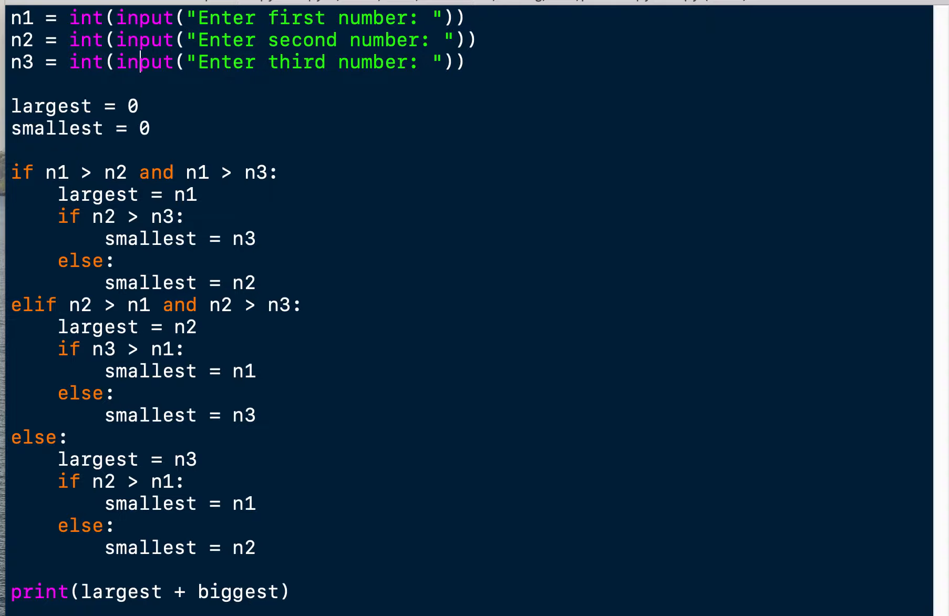
pyautogui.moveTo(173, 39)
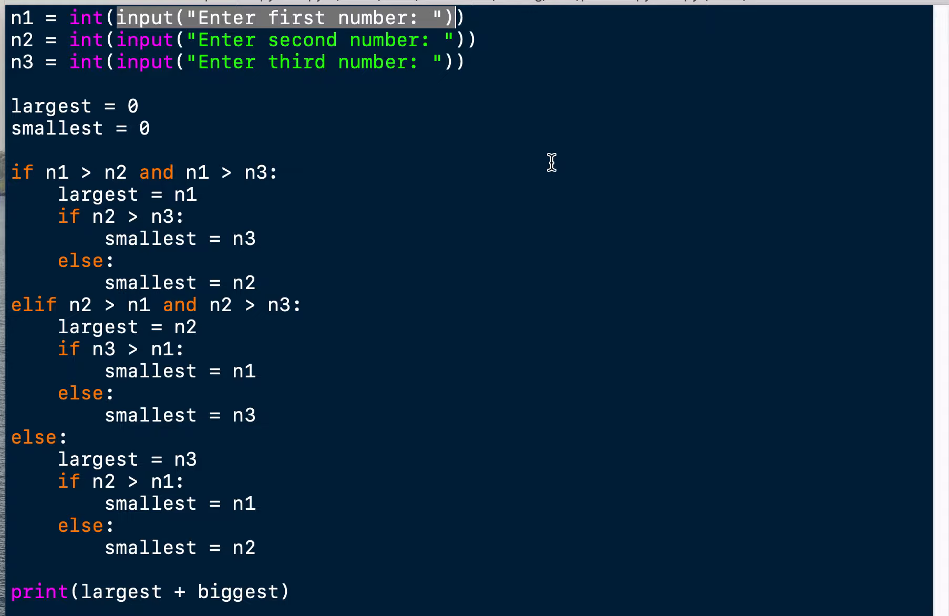
pyautogui.moveTo(549, 161)
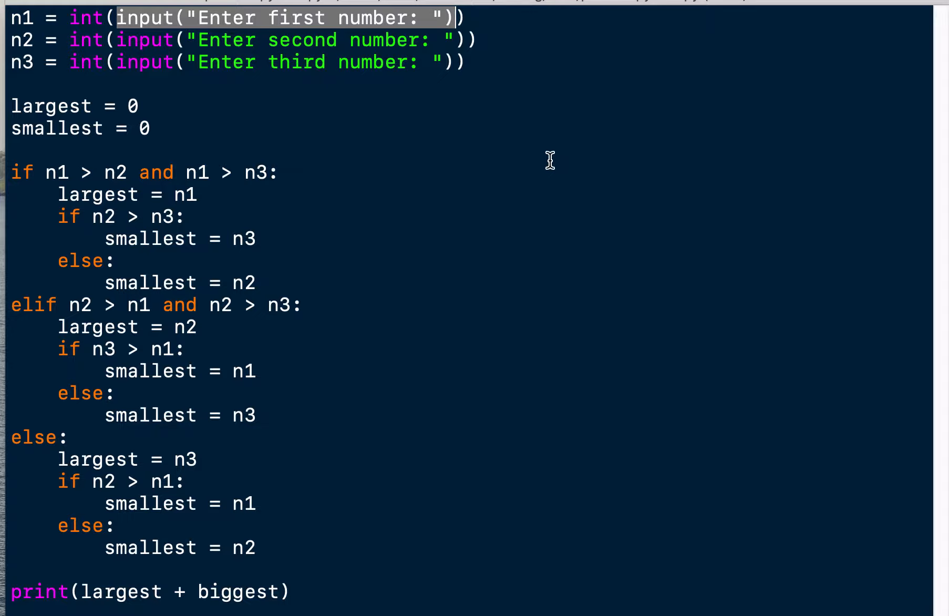
pyautogui.moveTo(431, 149)
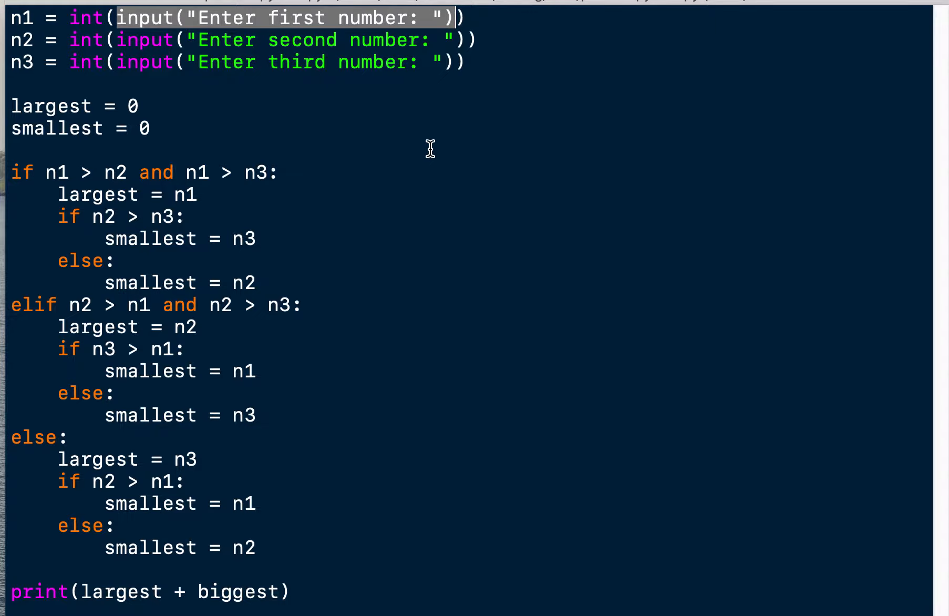
pyautogui.moveTo(418, 147)
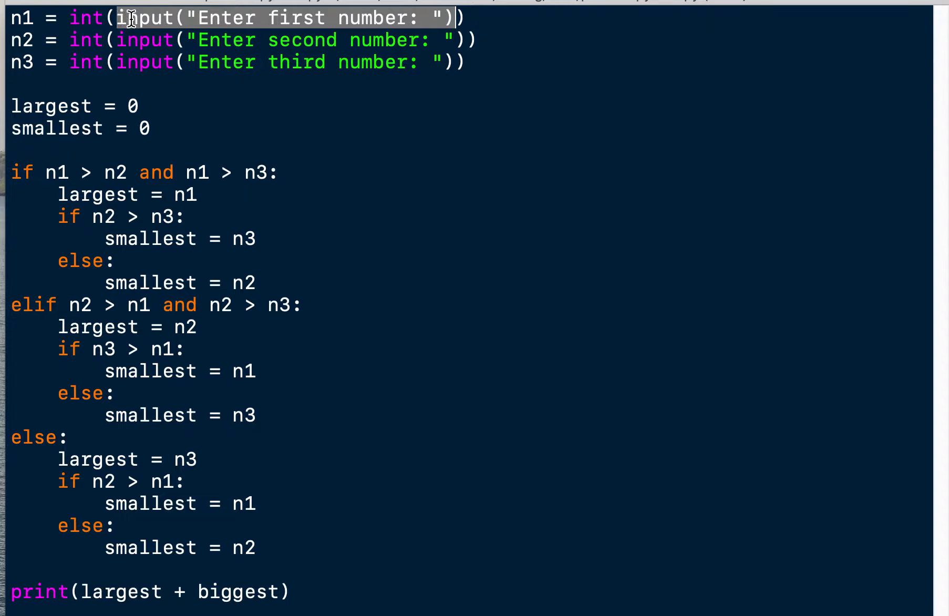
pyautogui.click(74, 18)
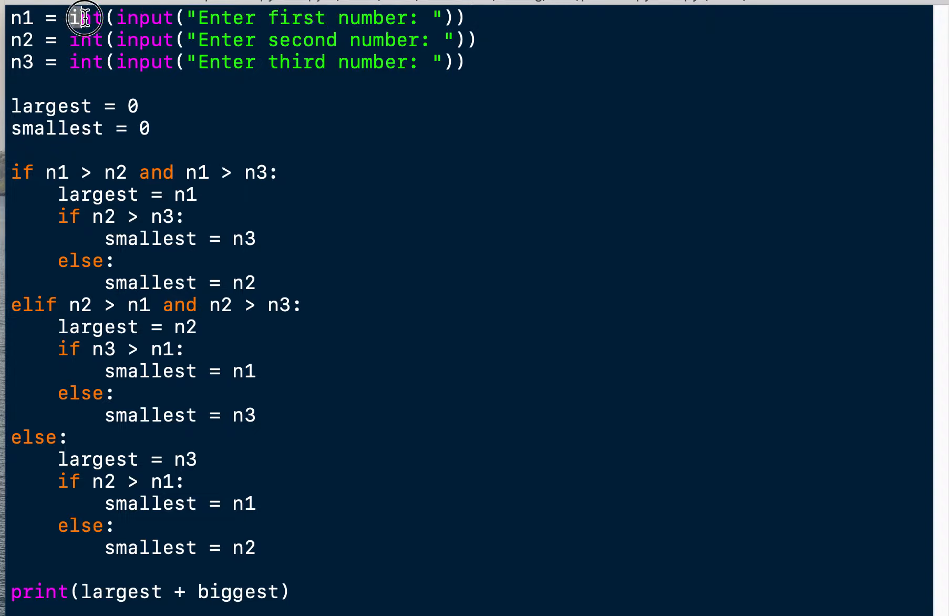
pyautogui.doubleClick(79, 18)
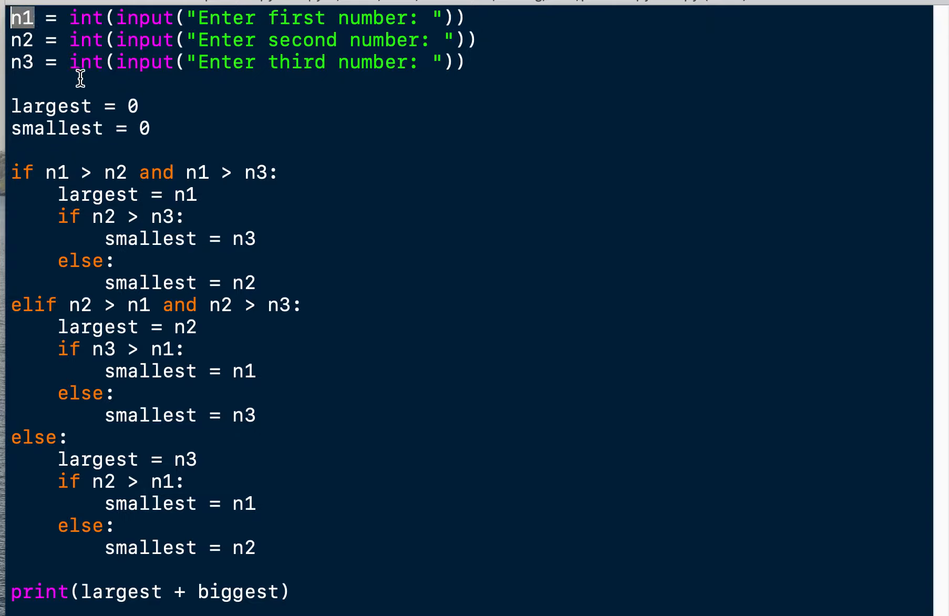
pyautogui.moveTo(309, 216)
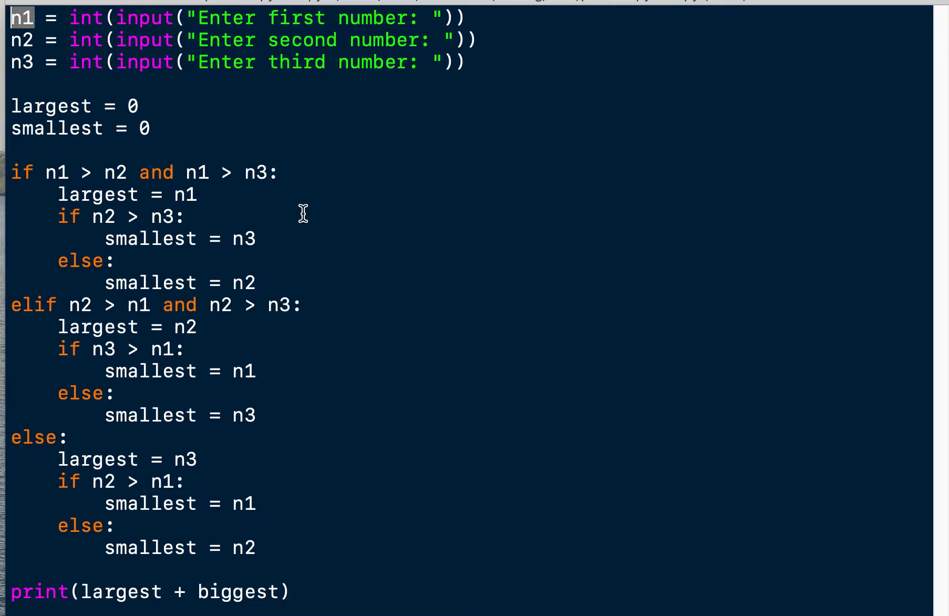
pyautogui.moveTo(466, 65)
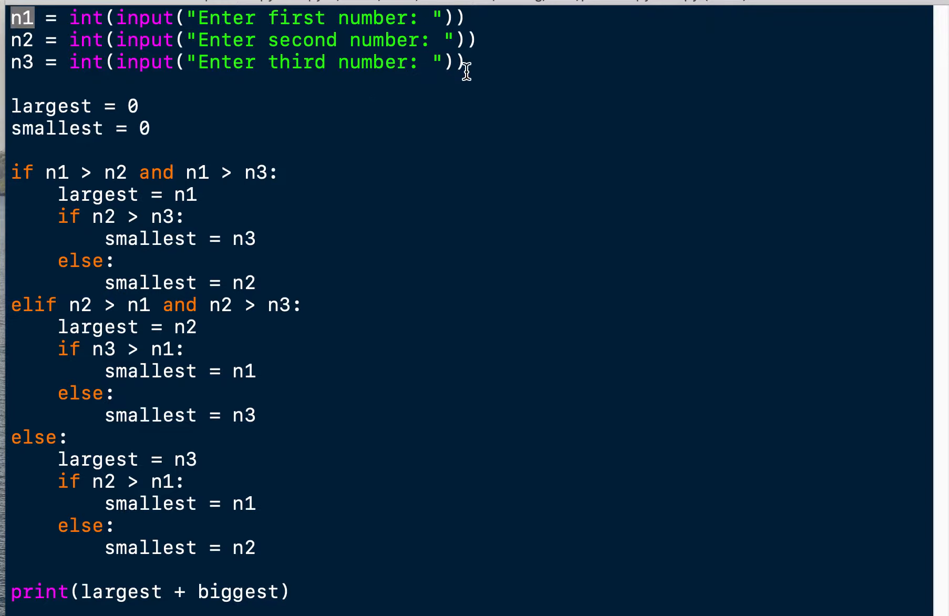
pyautogui.moveTo(517, 84)
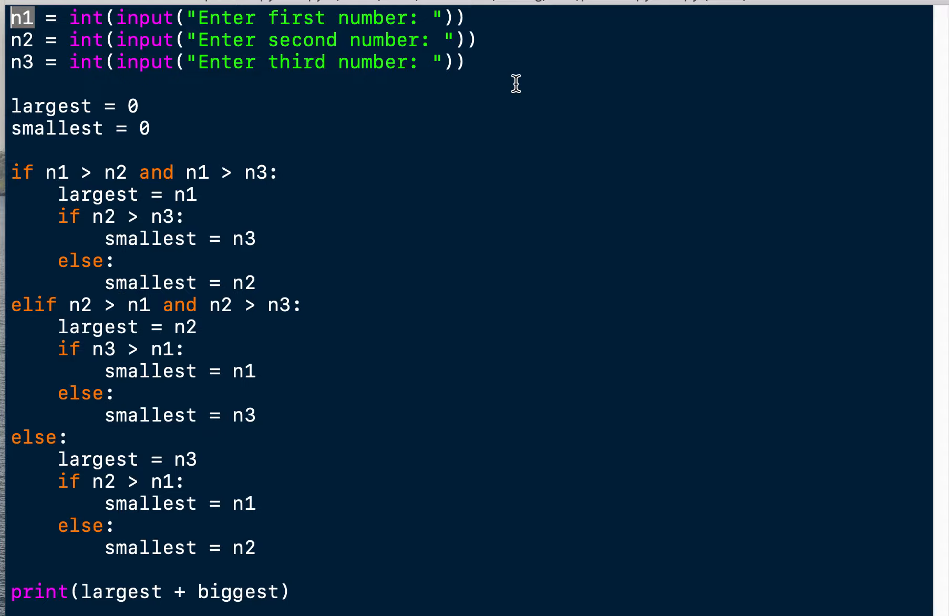
pyautogui.click(149, 127)
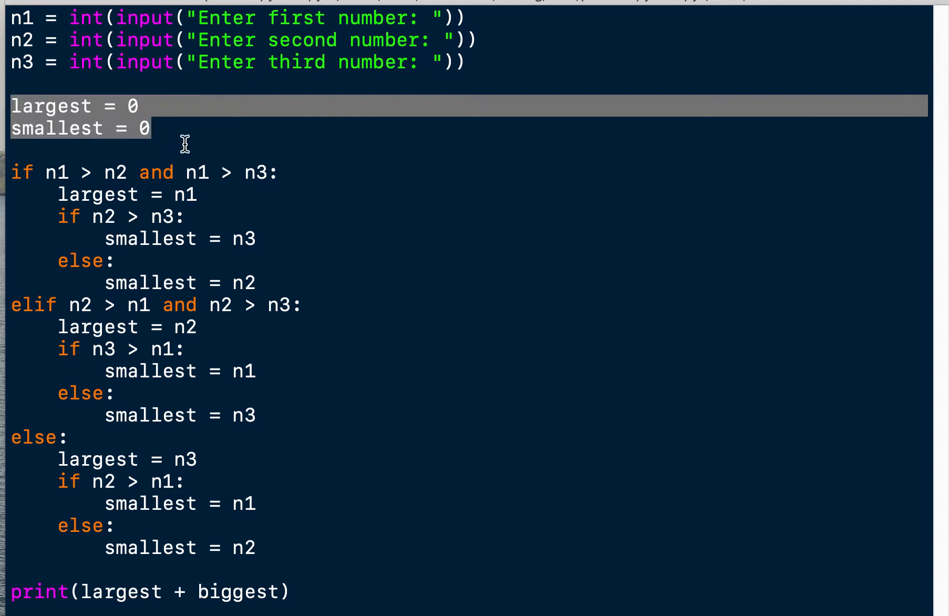
pyautogui.click(58, 134)
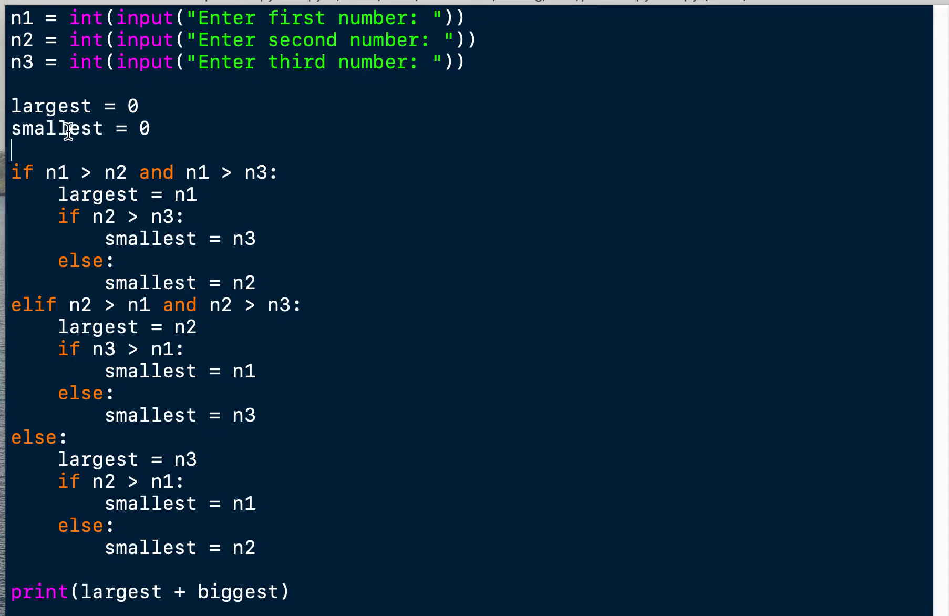
pyautogui.moveTo(176, 112)
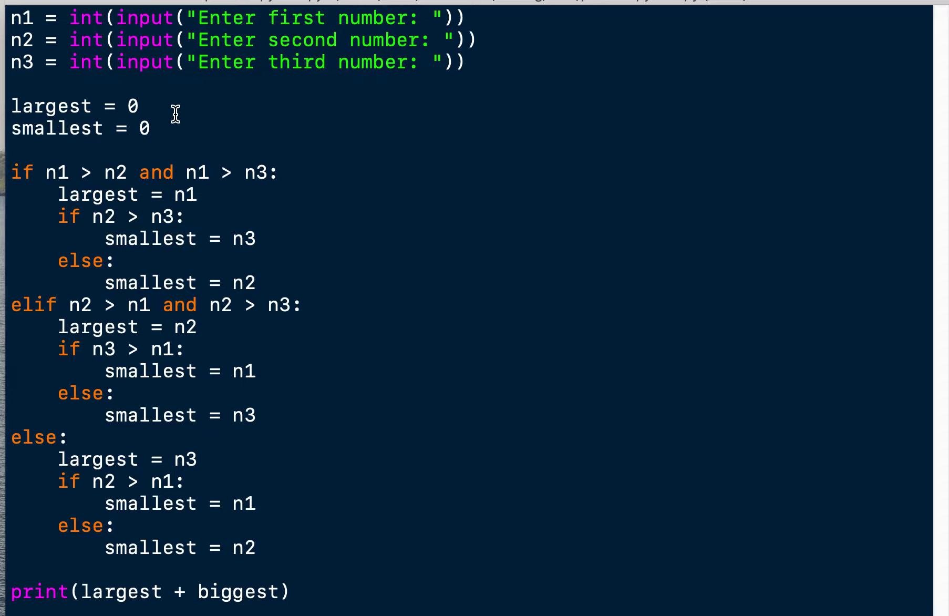
pyautogui.moveTo(172, 111)
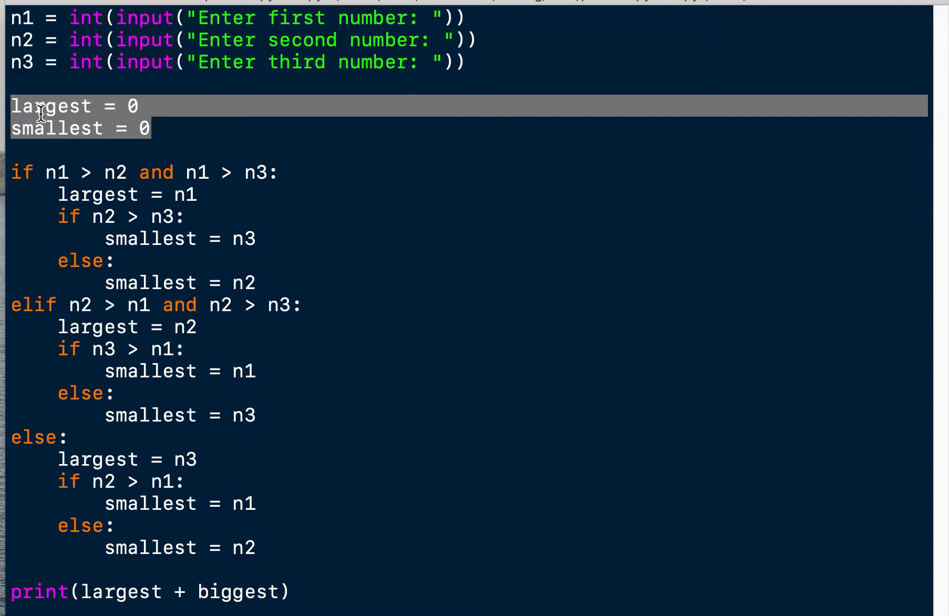
pyautogui.moveTo(271, 185)
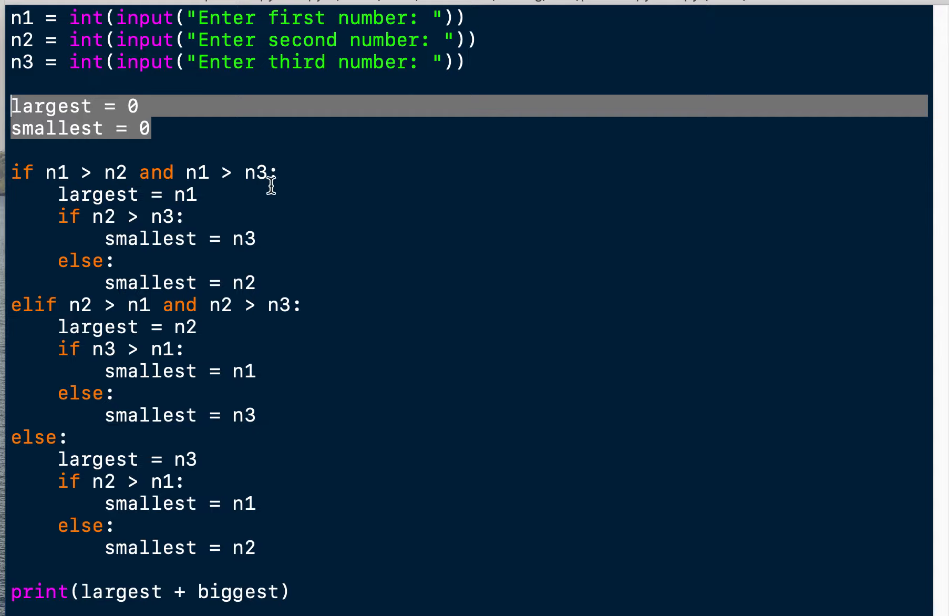
pyautogui.moveTo(293, 174)
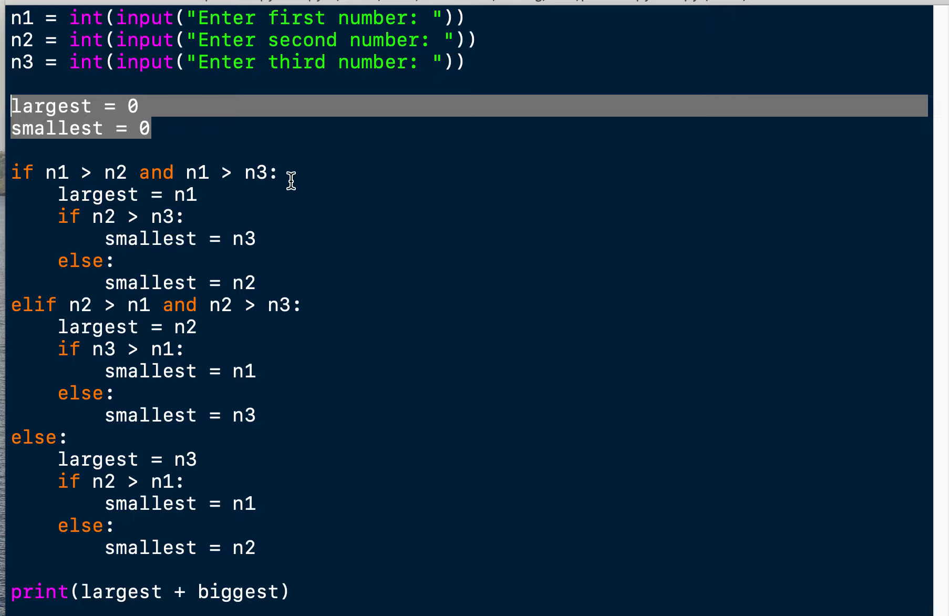
pyautogui.click(286, 172)
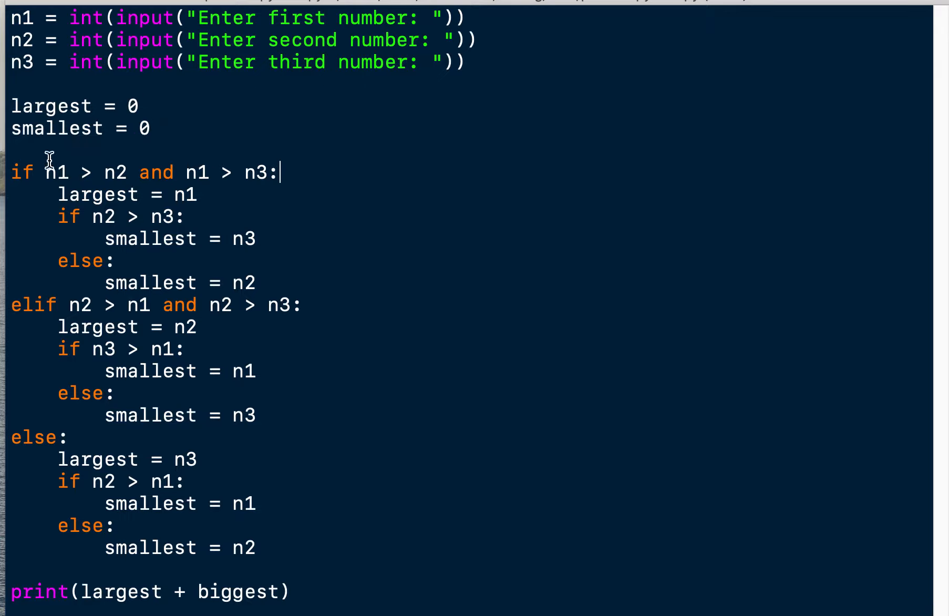
pyautogui.moveTo(24, 44)
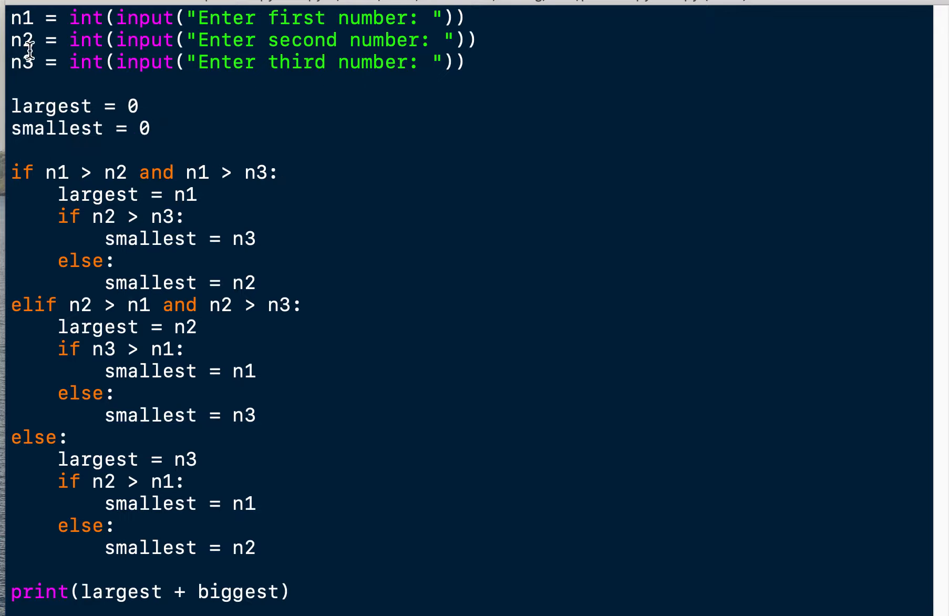
pyautogui.click(280, 172)
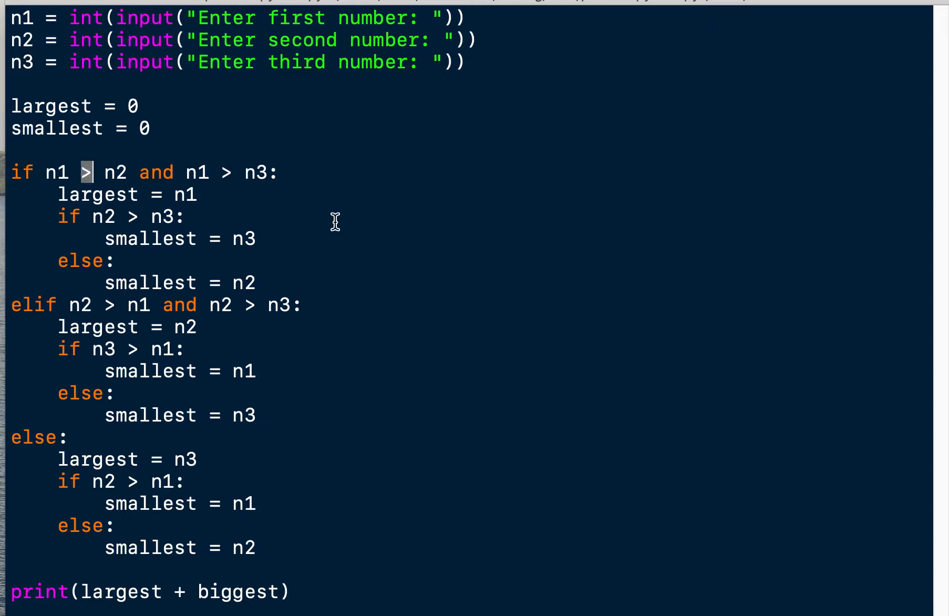
pyautogui.click(187, 215)
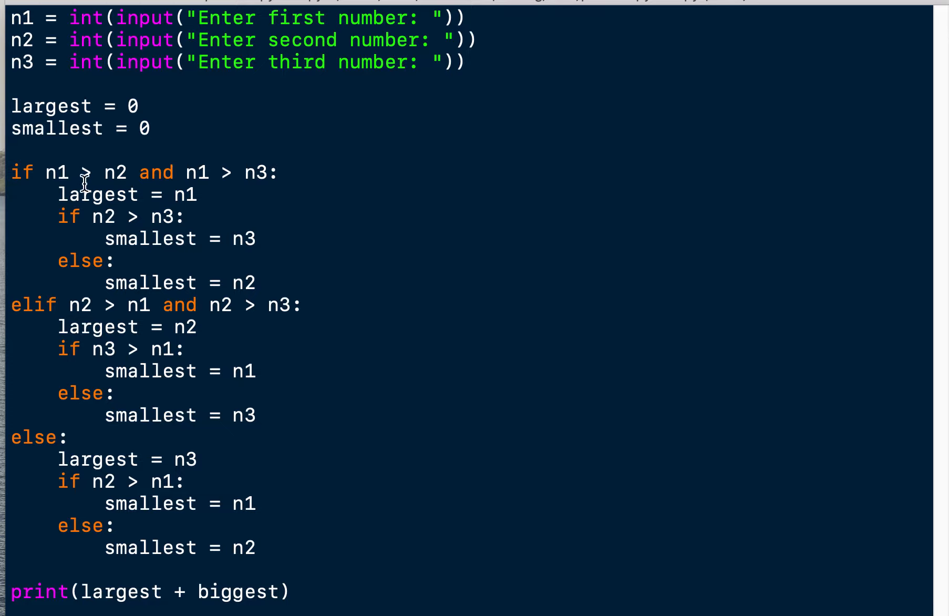
pyautogui.moveTo(152, 184)
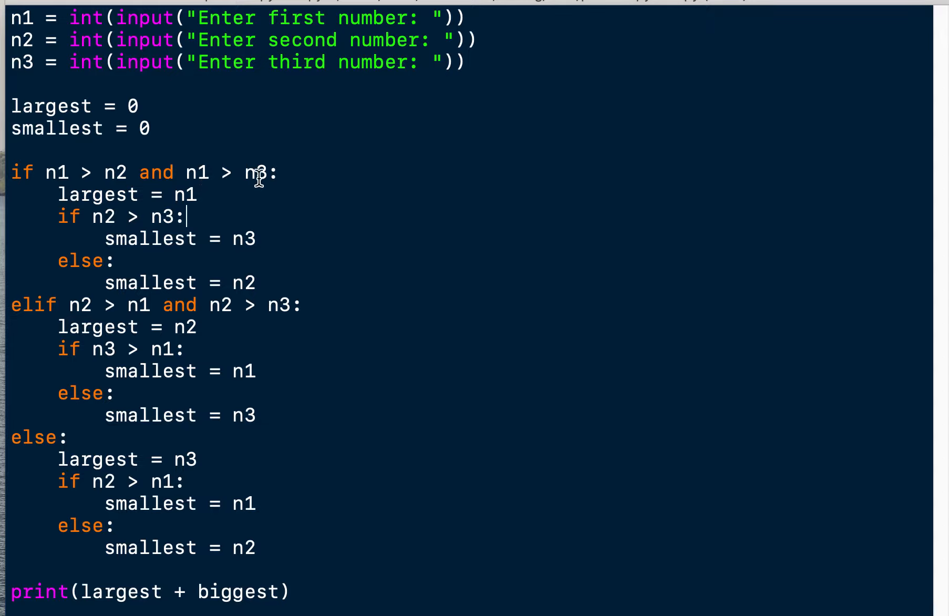
pyautogui.moveTo(36, 173)
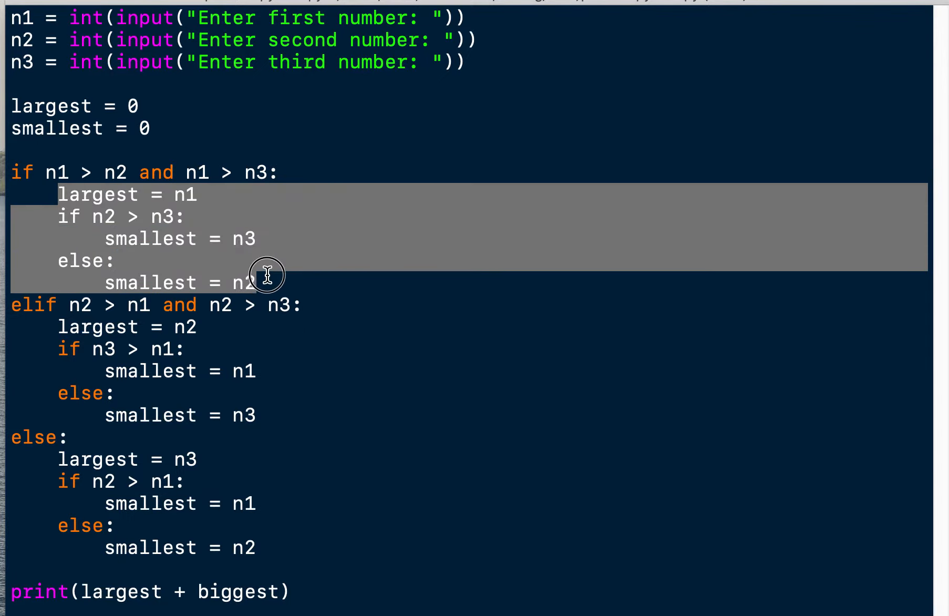
pyautogui.moveTo(297, 283)
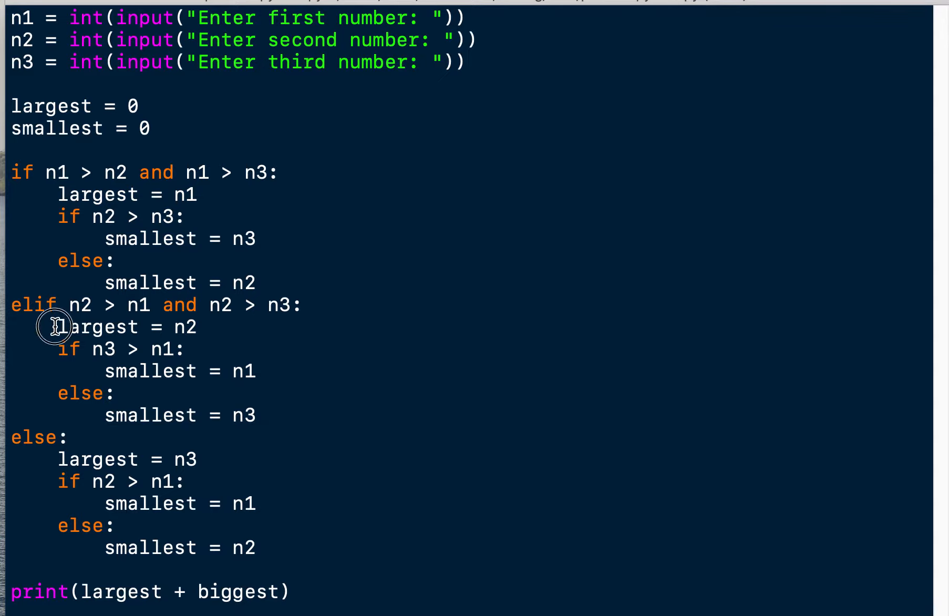
pyautogui.moveTo(57, 327); pyautogui.dragTo(256, 416)
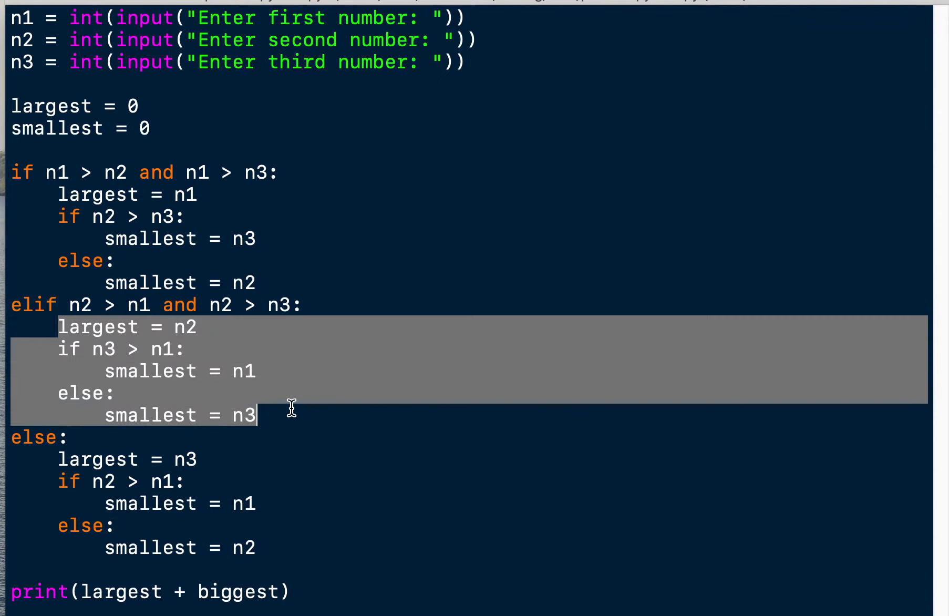
pyautogui.moveTo(59, 460)
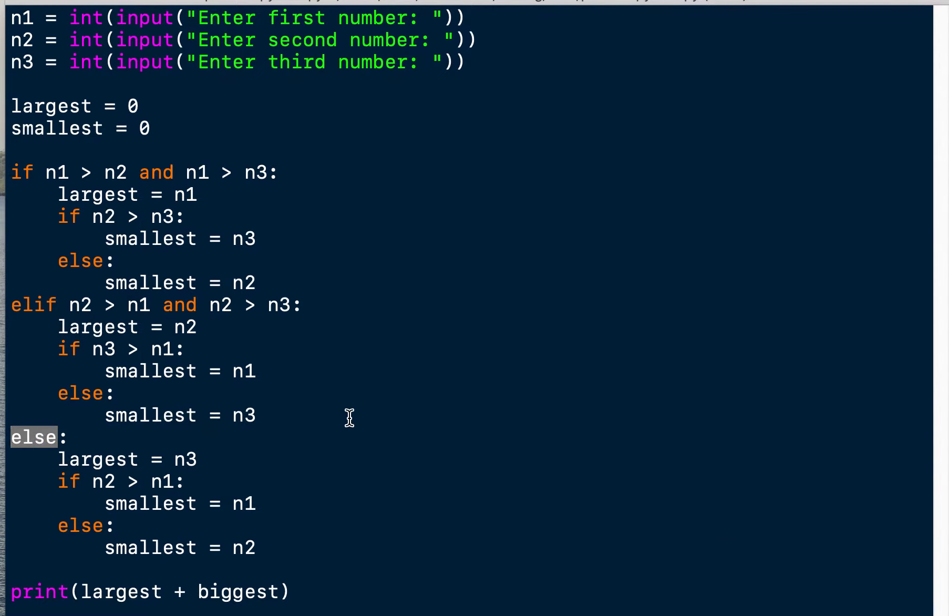
pyautogui.moveTo(42, 276)
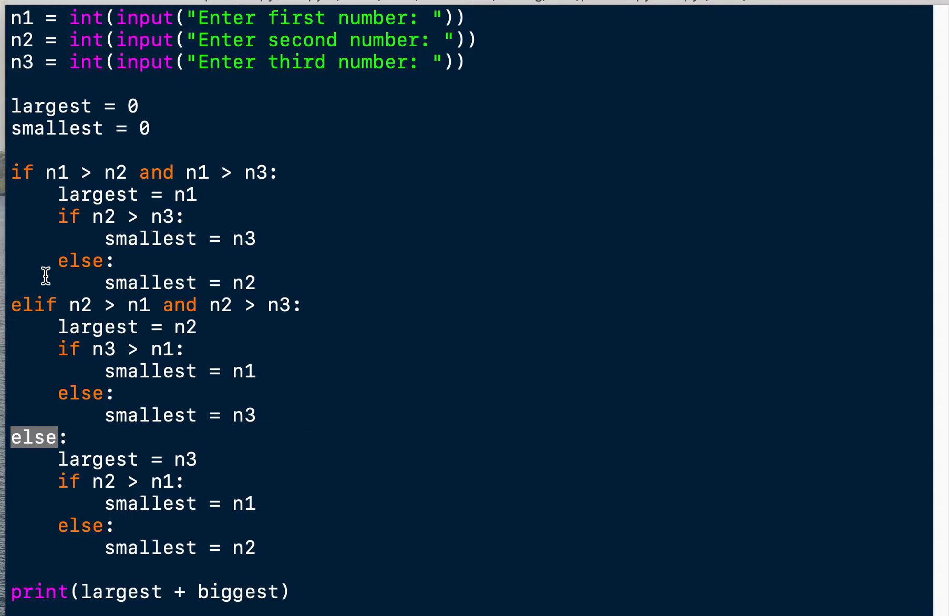
pyautogui.moveTo(41, 318)
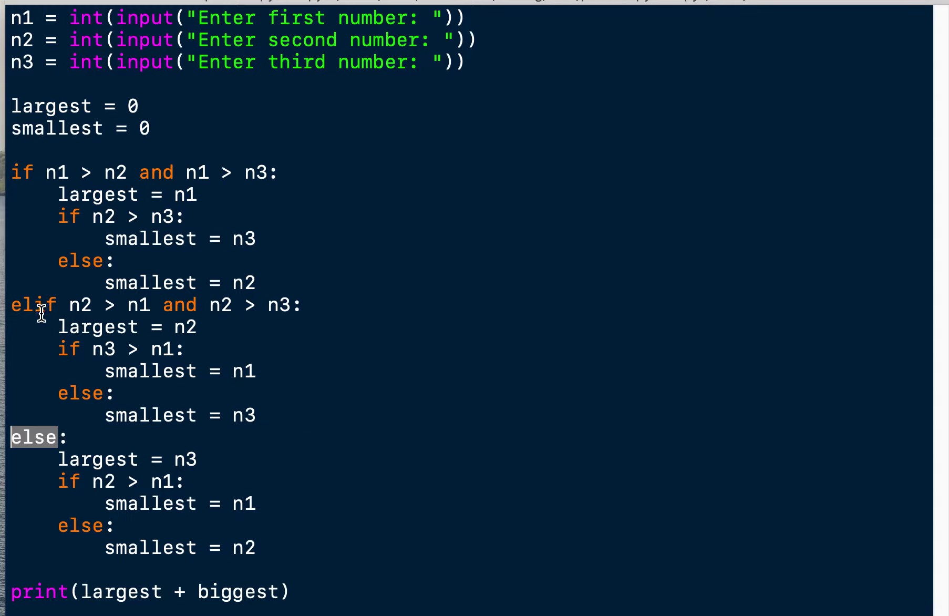
pyautogui.moveTo(120, 536)
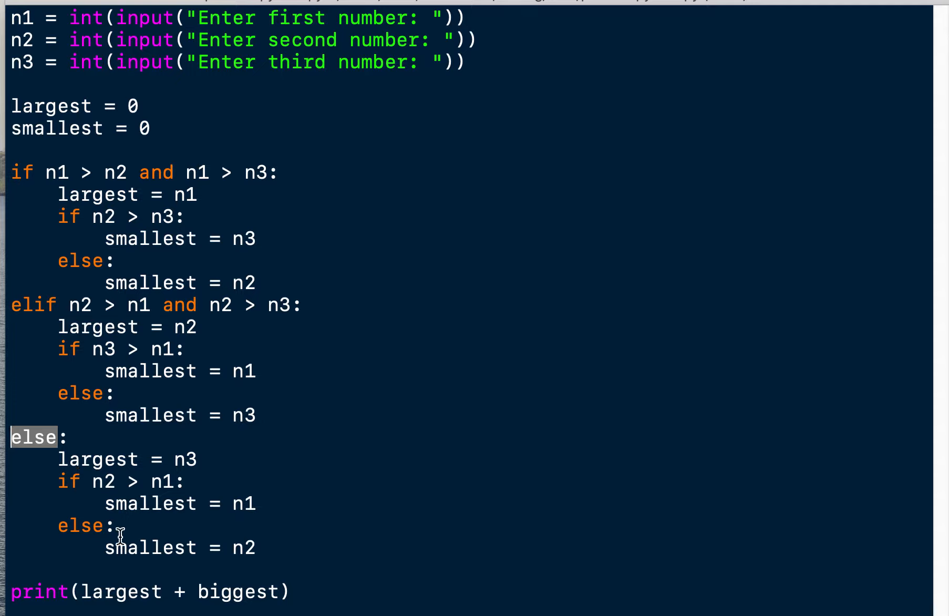
pyautogui.moveTo(29, 202)
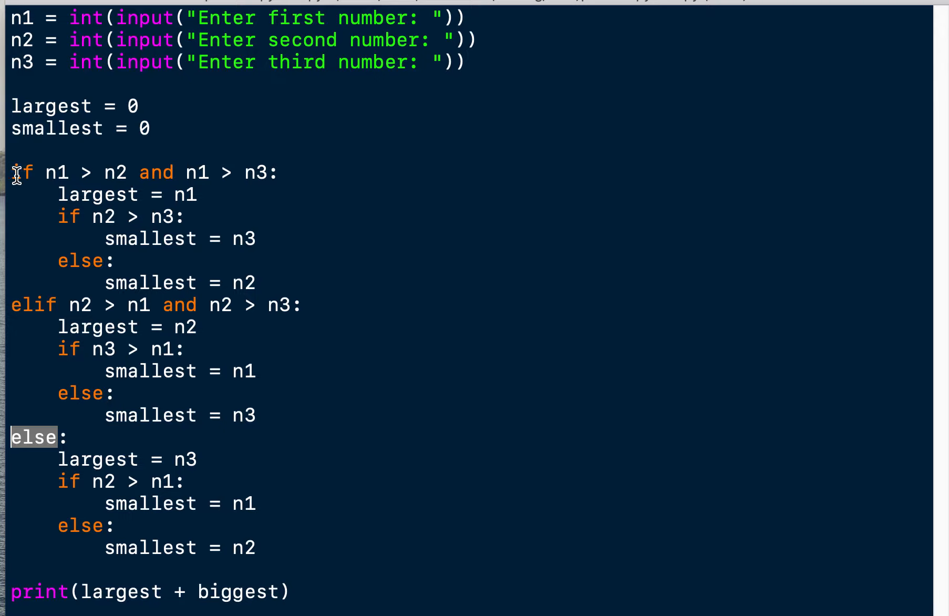
pyautogui.moveTo(32, 182)
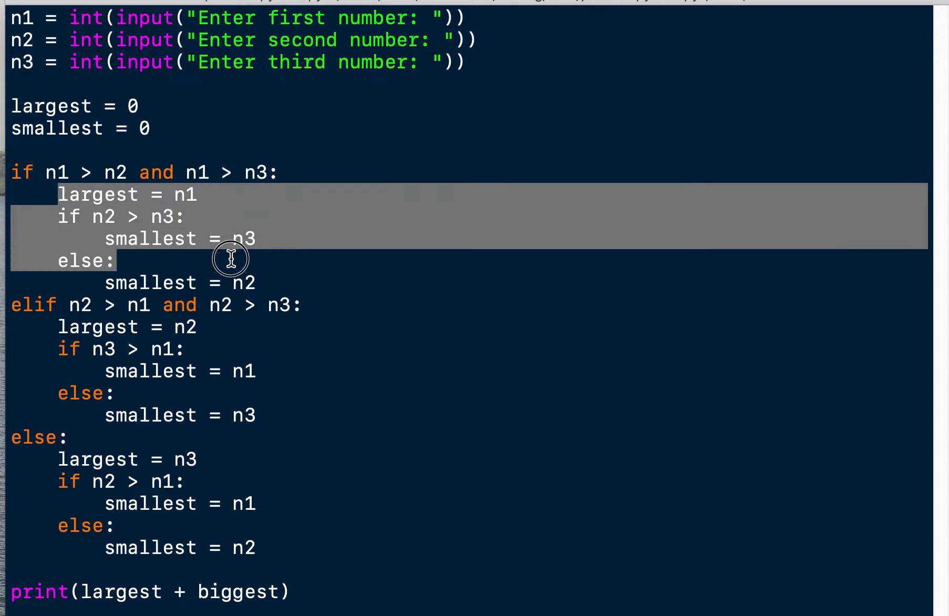
pyautogui.click(65, 337)
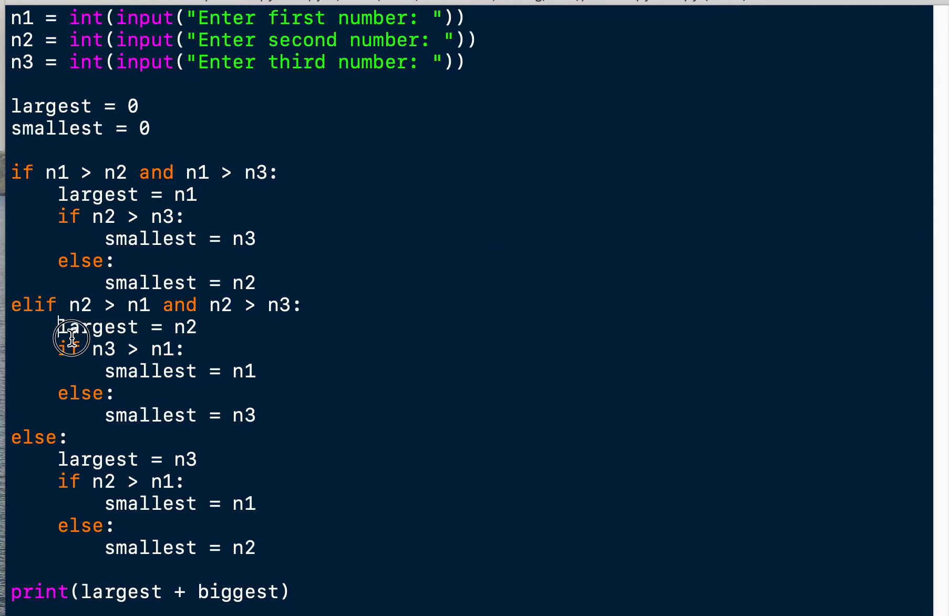
pyautogui.moveTo(58, 327); pyautogui.dragTo(257, 415)
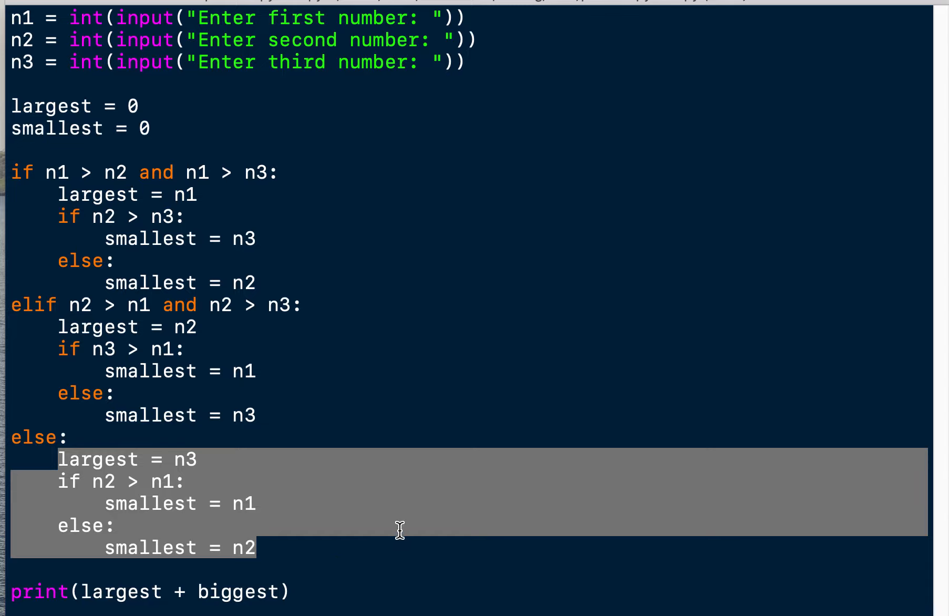
pyautogui.moveTo(59, 173)
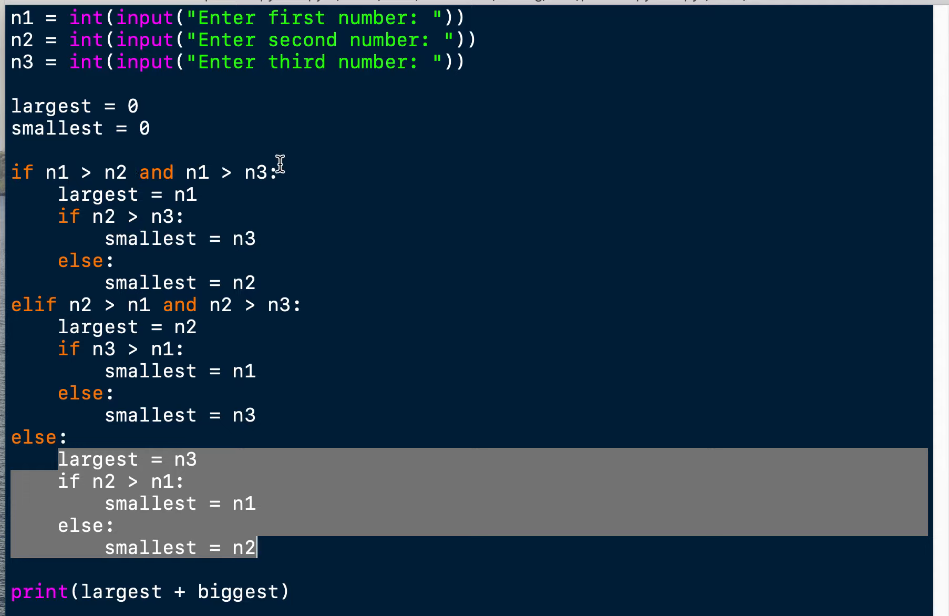
pyautogui.click(206, 173)
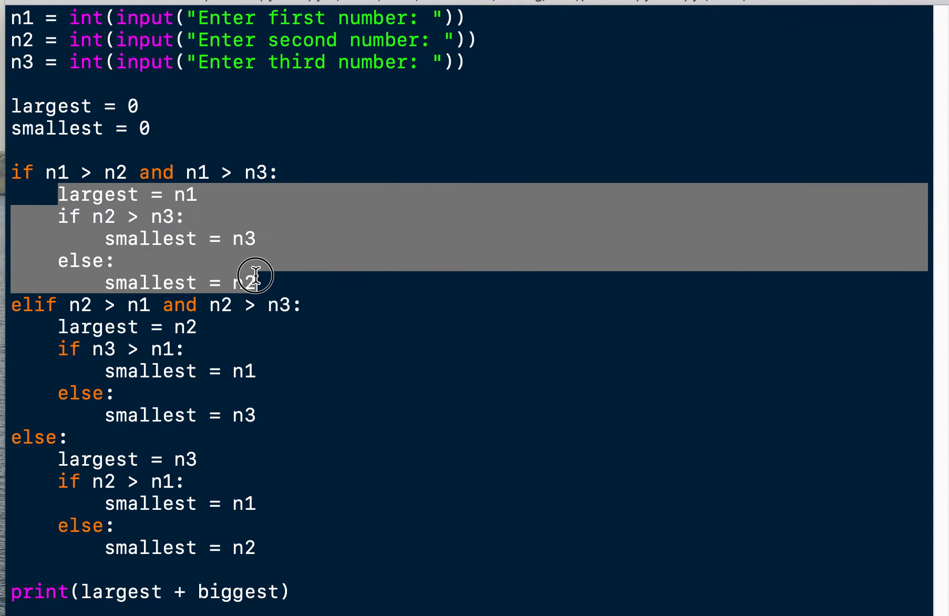
pyautogui.click(96, 171)
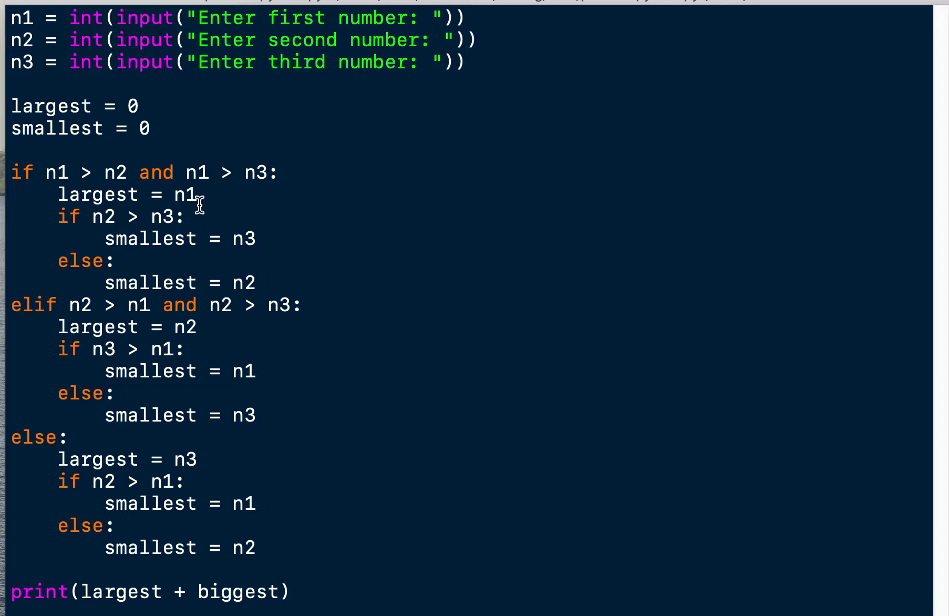
pyautogui.doubleClick(185, 194)
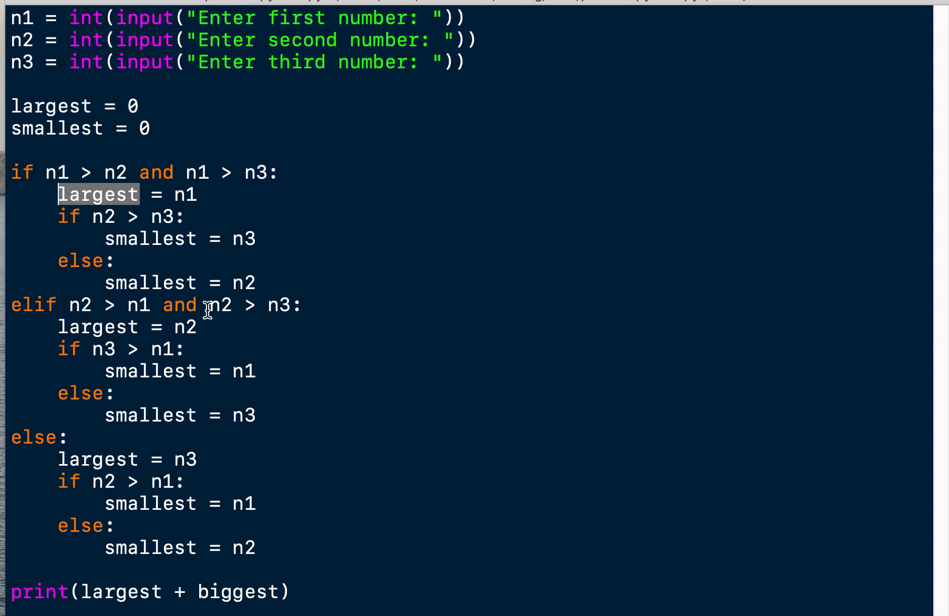
pyautogui.moveTo(211, 305)
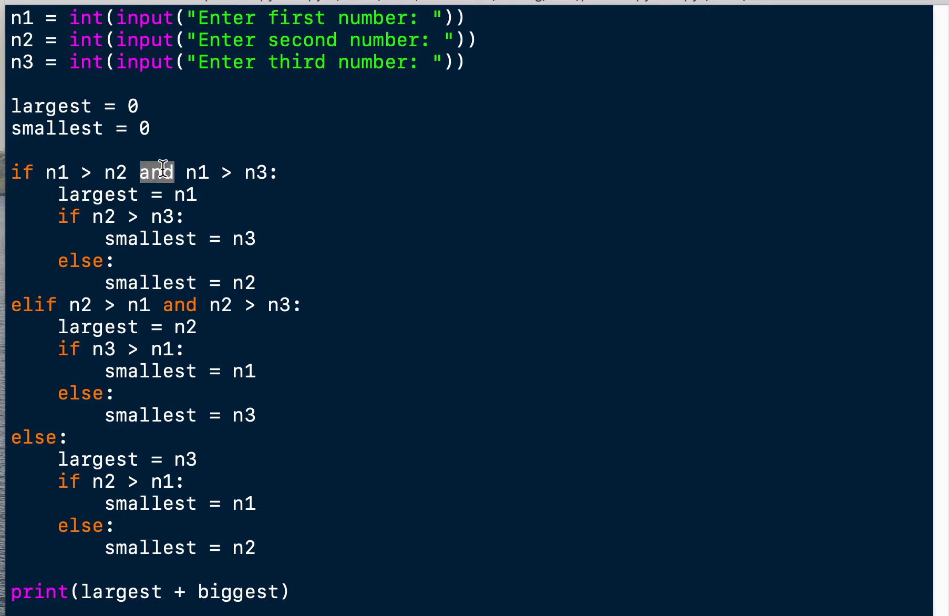
pyautogui.write('or')
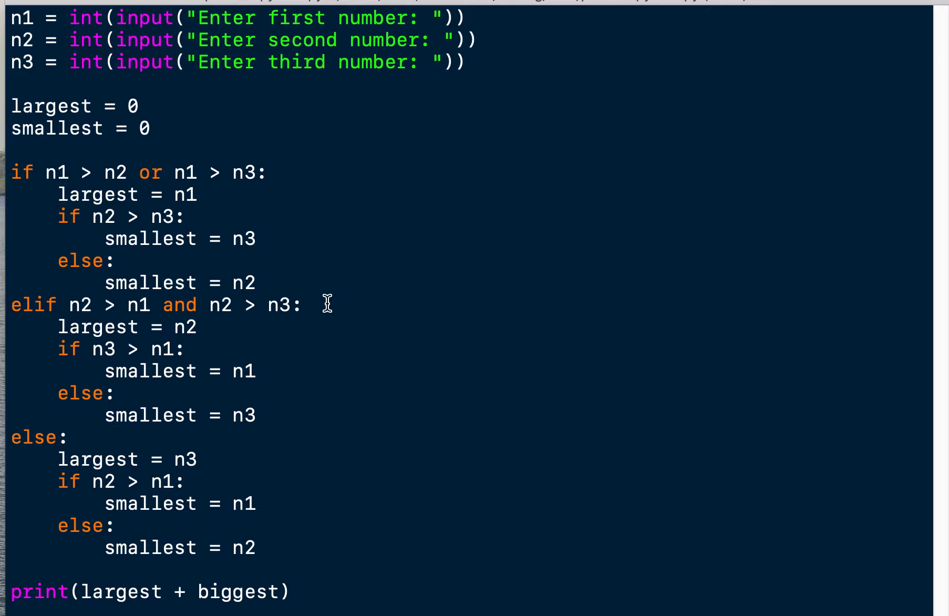
pyautogui.moveTo(311, 299)
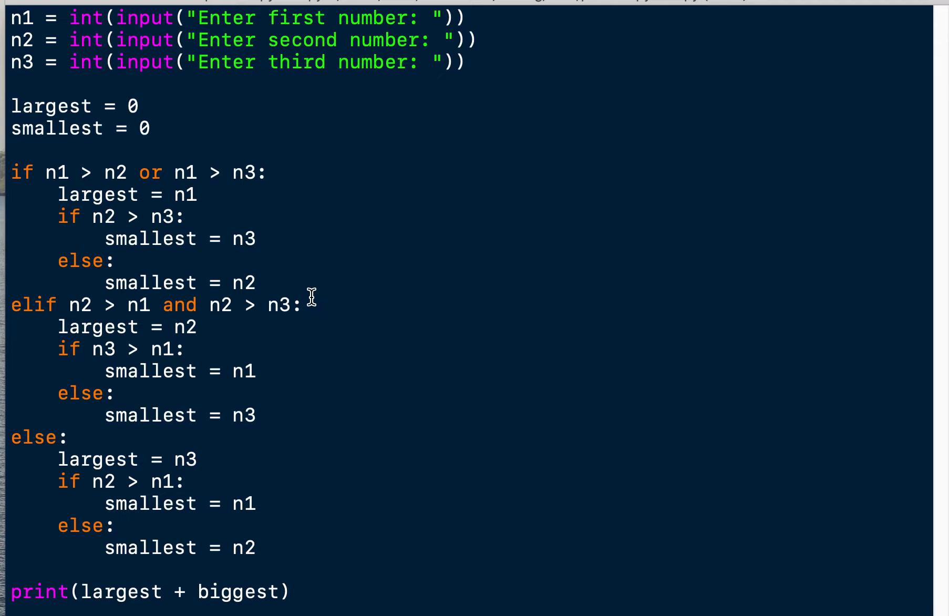
pyautogui.click(305, 304)
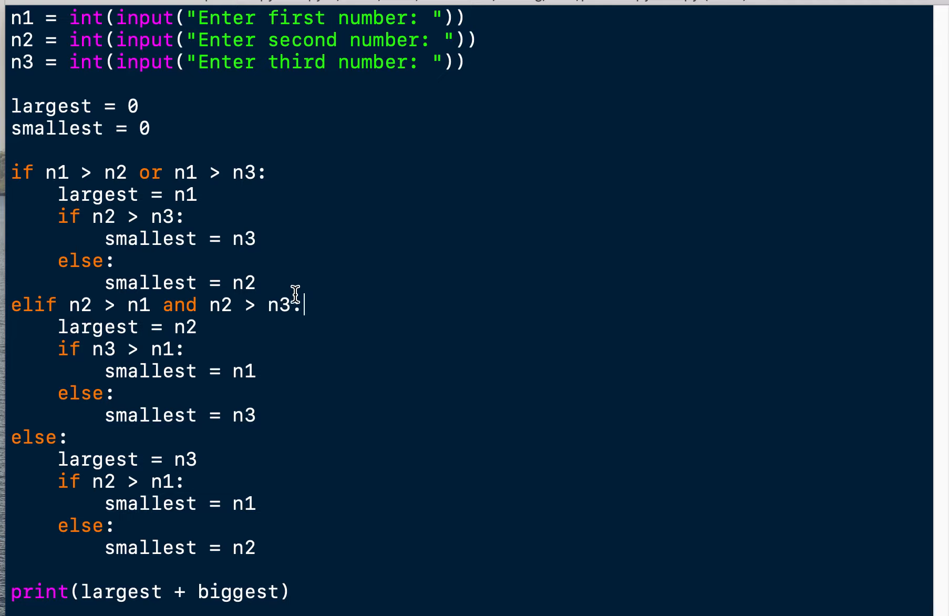
pyautogui.moveTo(155, 199)
pyautogui.write('and')
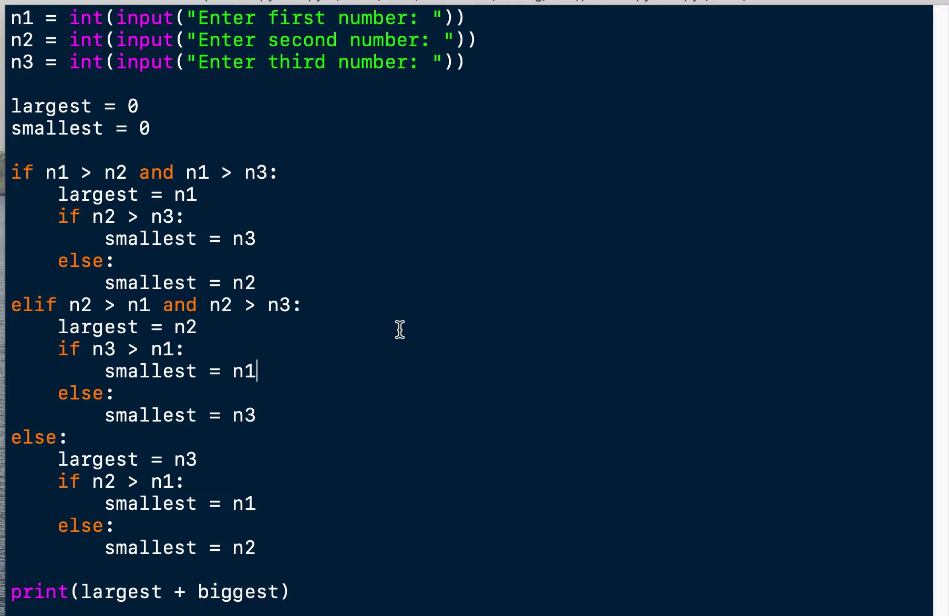
pyautogui.moveTo(342, 315)
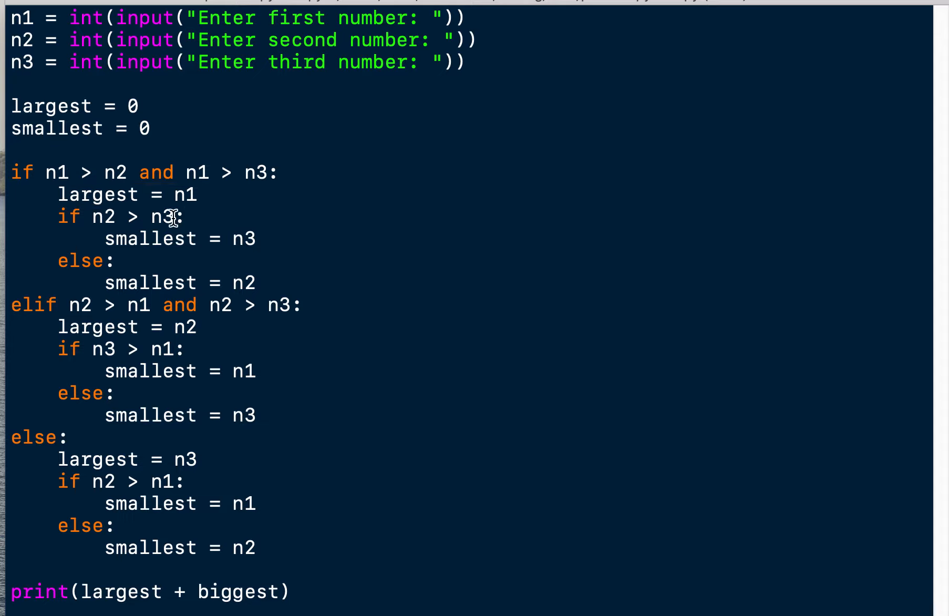
pyautogui.moveTo(335, 258)
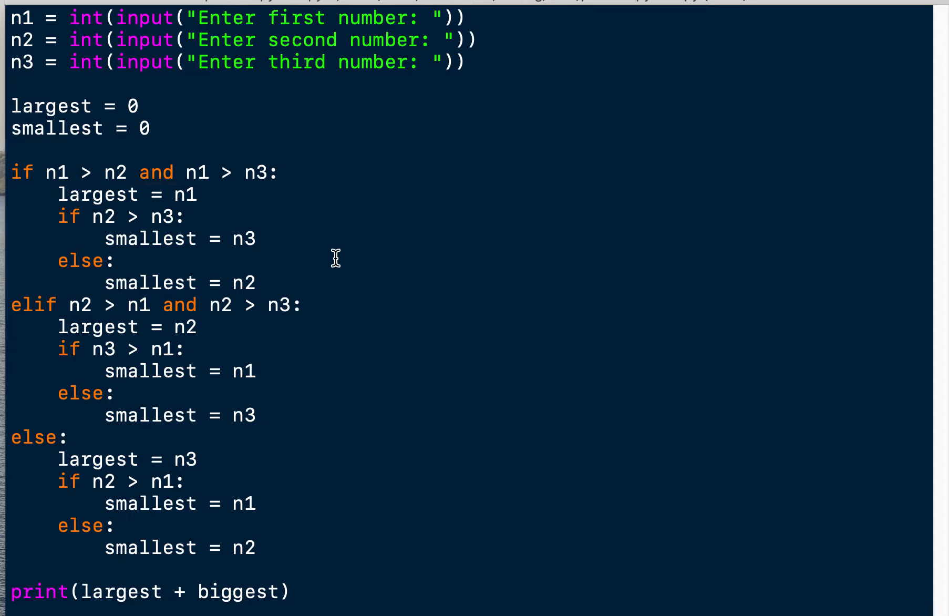
# Fix the first branch's nested check so smallest is assigned the lower of n2 and n3.
pyautogui.click(187, 216)
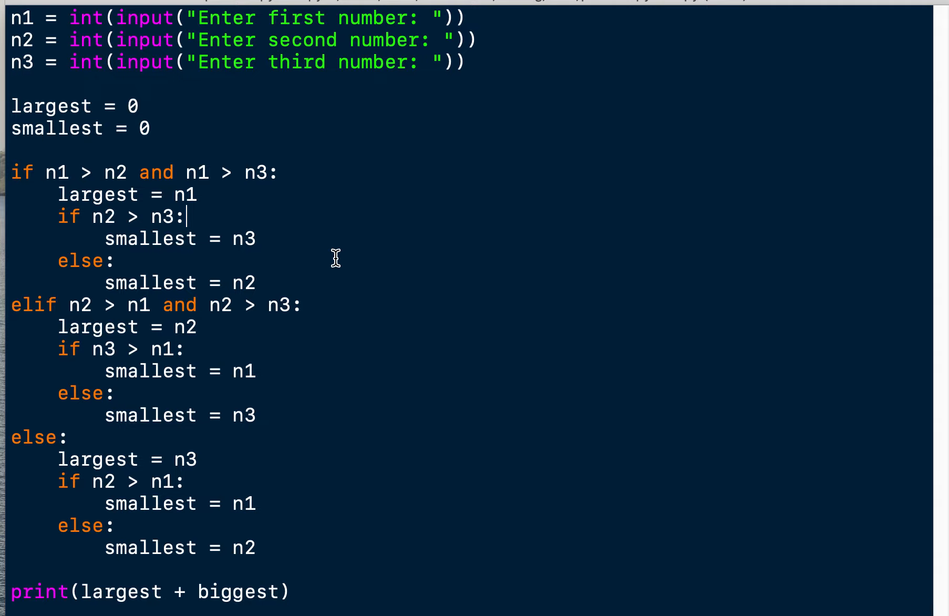
pyautogui.moveTo(60, 216)
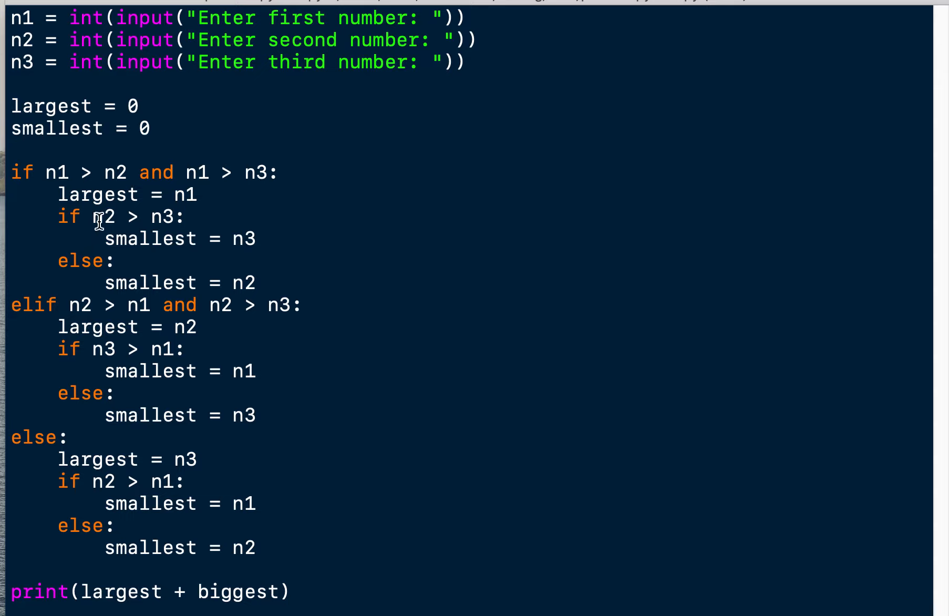
pyautogui.moveTo(184, 217)
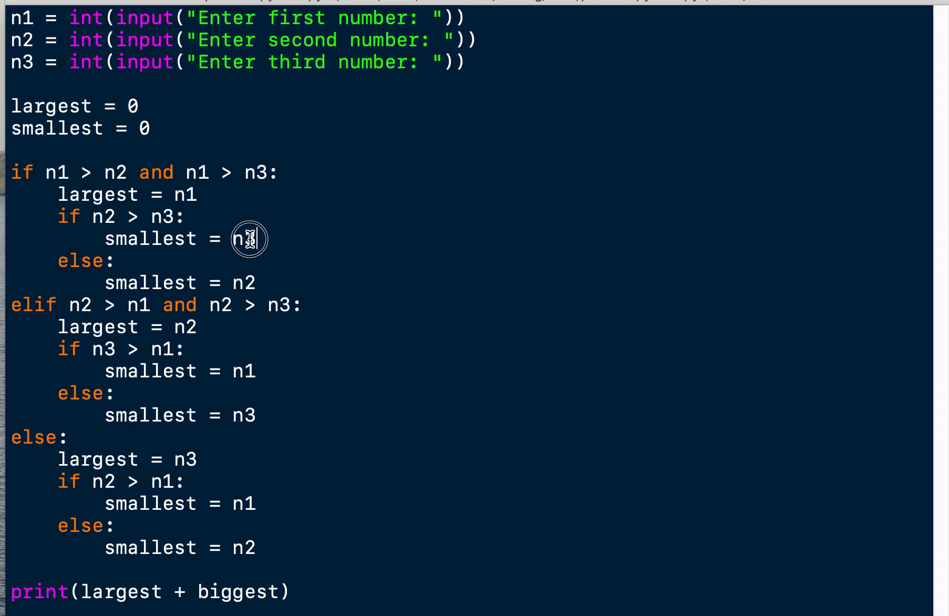
pyautogui.doubleClick(245, 239)
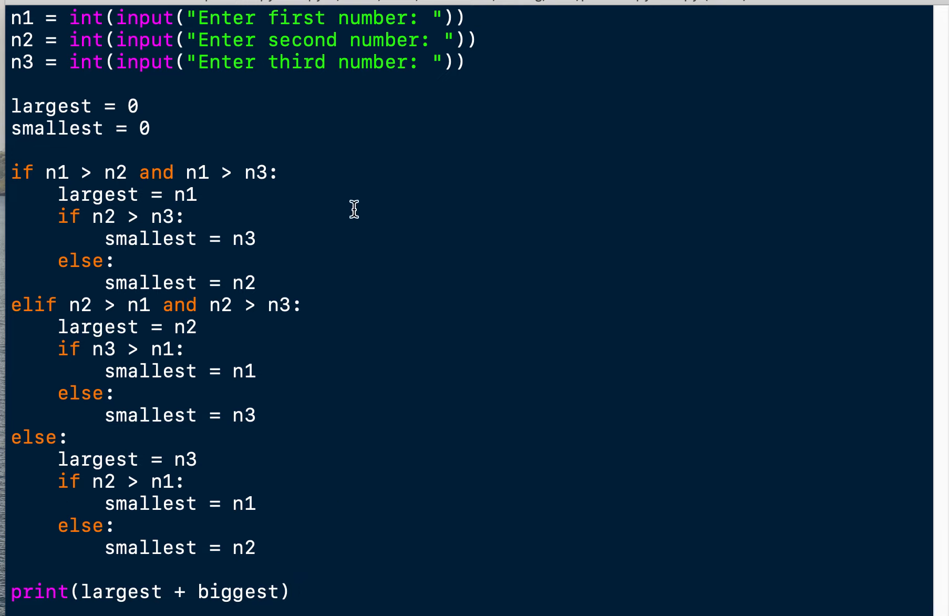
pyautogui.moveTo(473, 229)
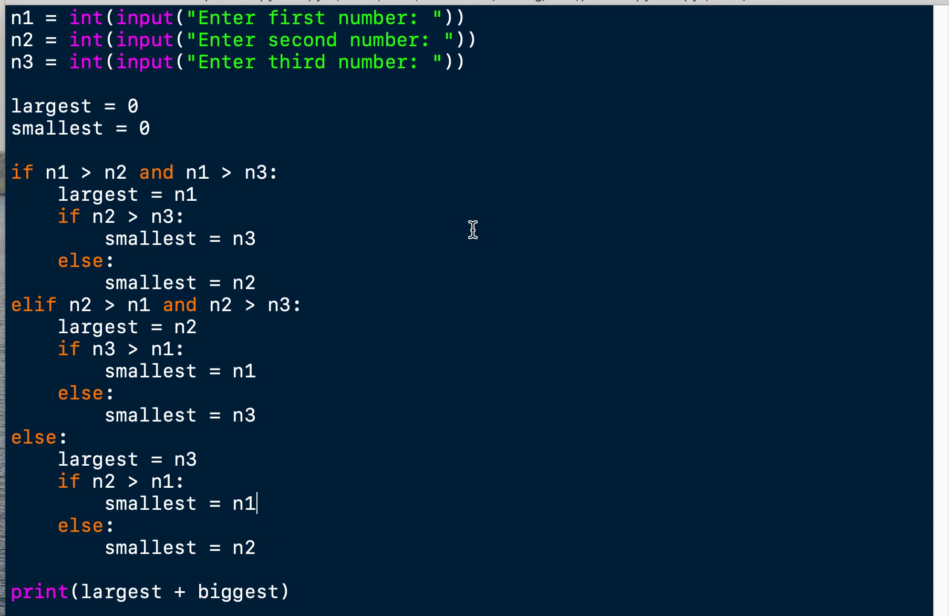
# Replace 'biggest' with 'smallest' so the print line outputs largest + smallest.
pyautogui.doubleClick(242, 590)
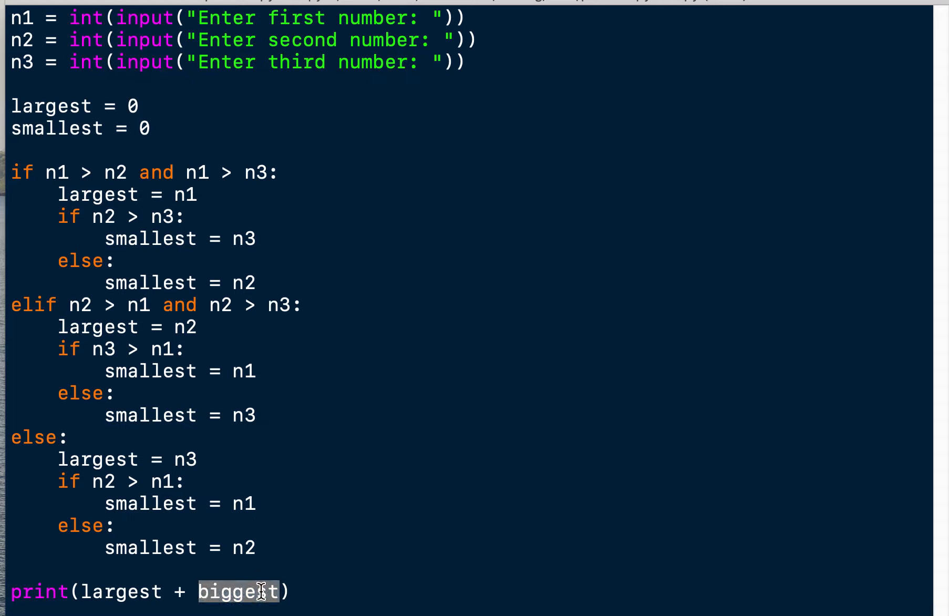
pyautogui.write('smallest')
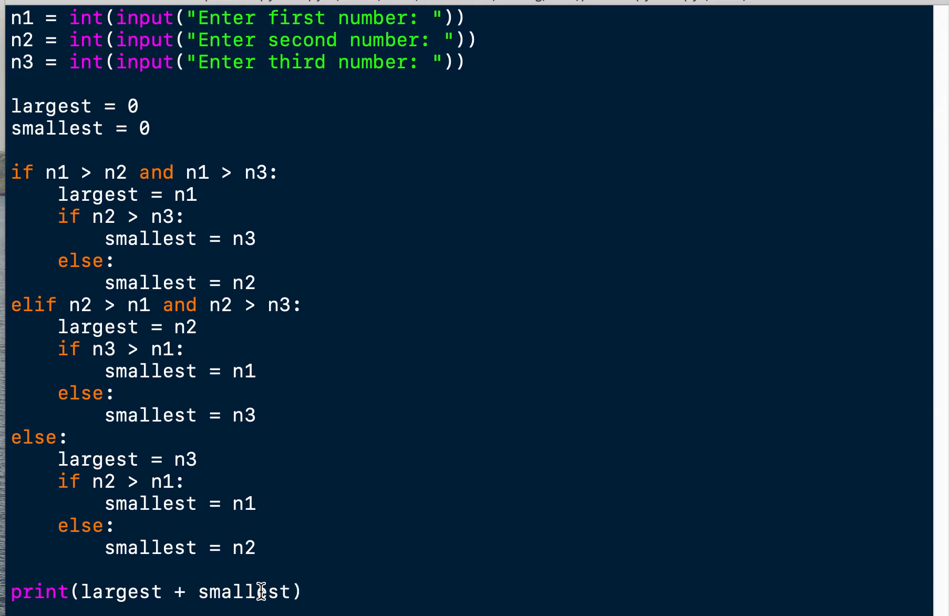
pyautogui.moveTo(132, 135)
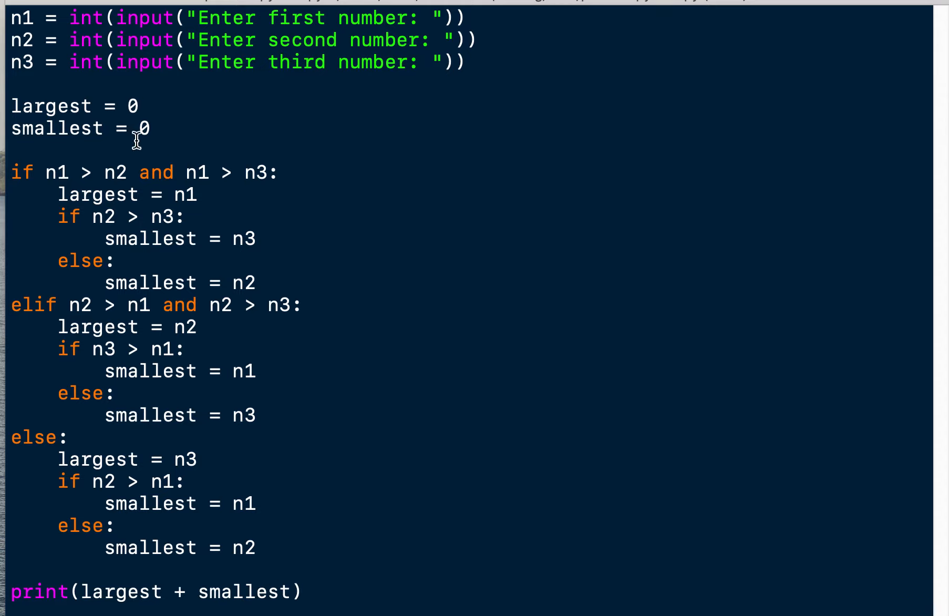
pyautogui.doubleClick(47, 127)
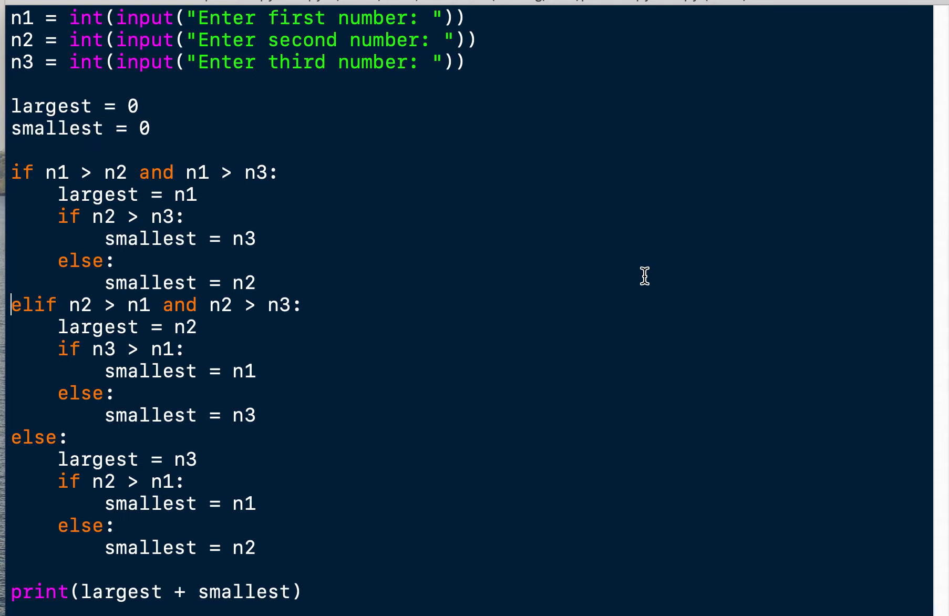
pyautogui.moveTo(246, 561)
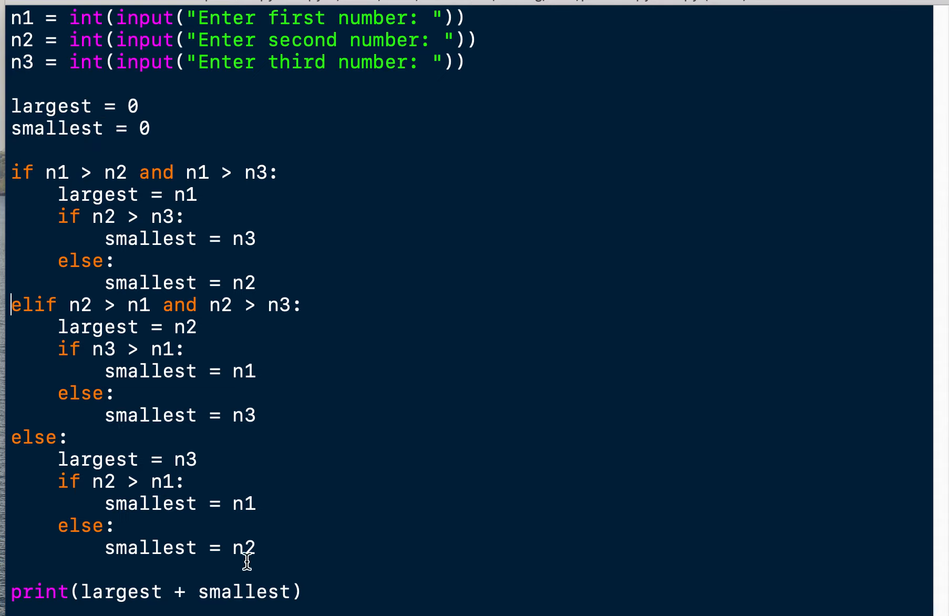
pyautogui.moveTo(10, 173); pyautogui.dragTo(257, 548)
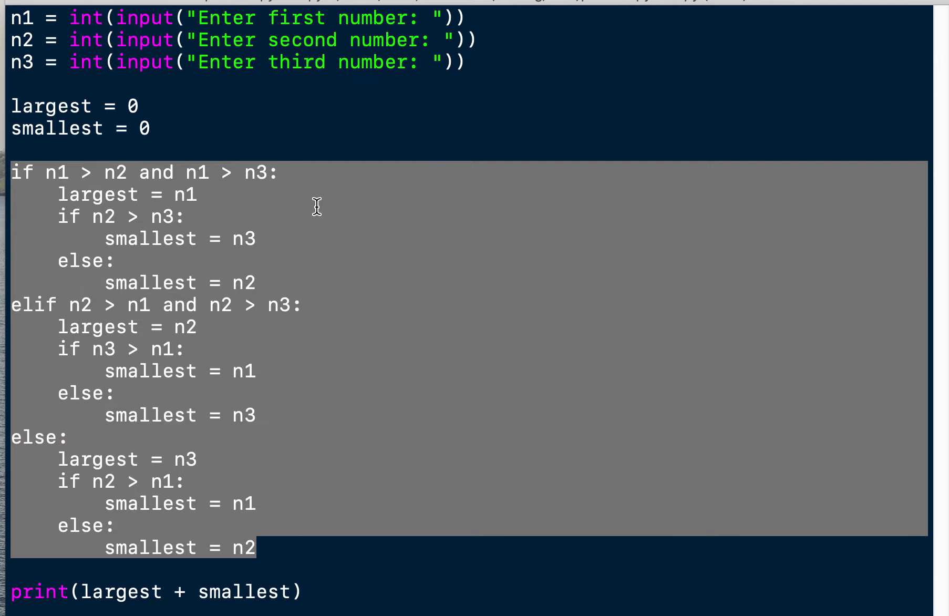
pyautogui.moveTo(468, 294)
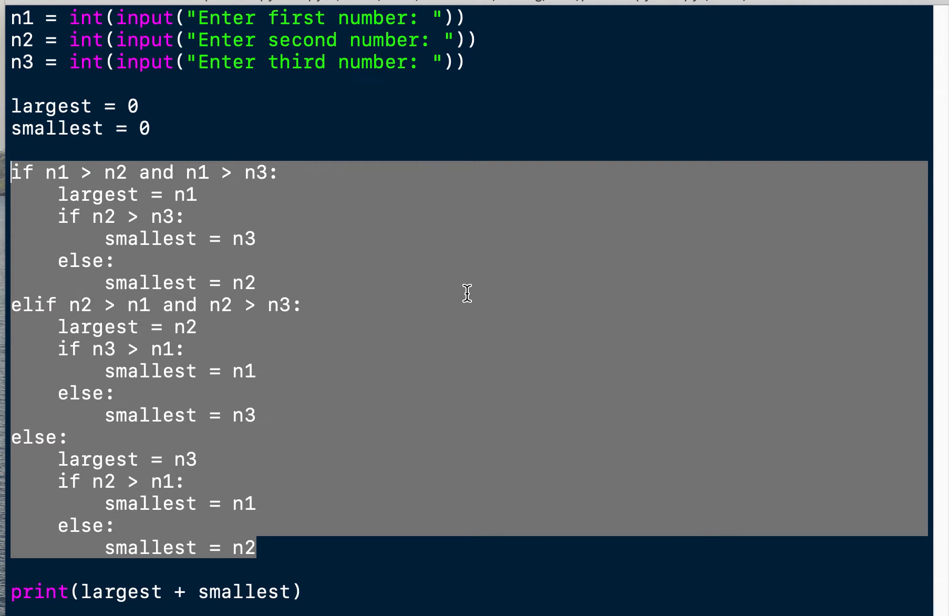
pyautogui.click(257, 283)
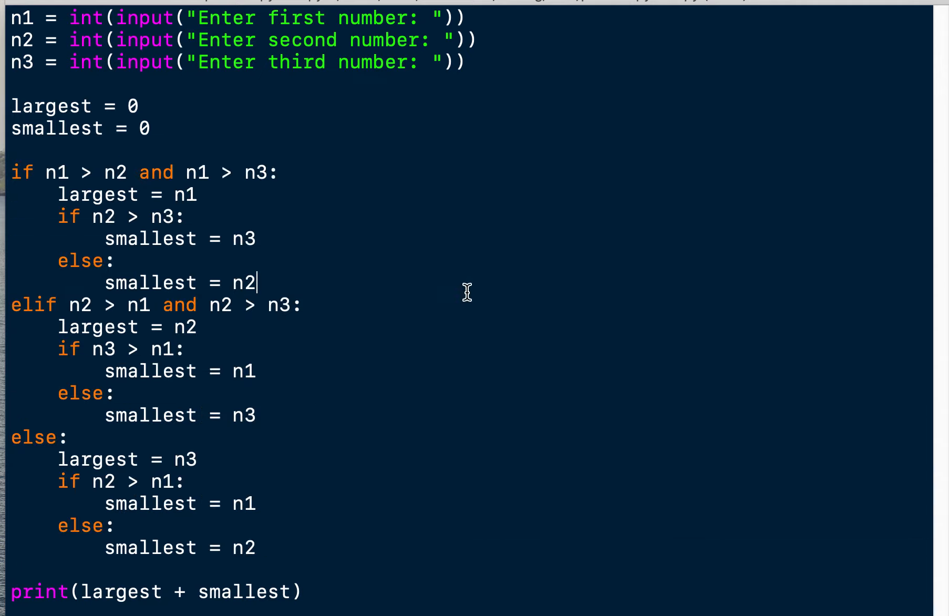
pyautogui.doubleClick(93, 592)
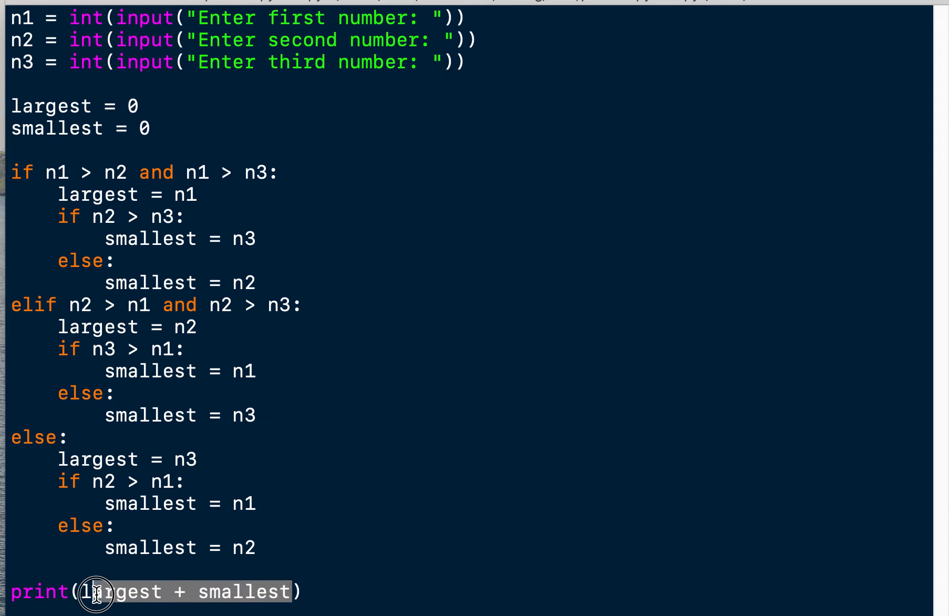
pyautogui.moveTo(669, 480)
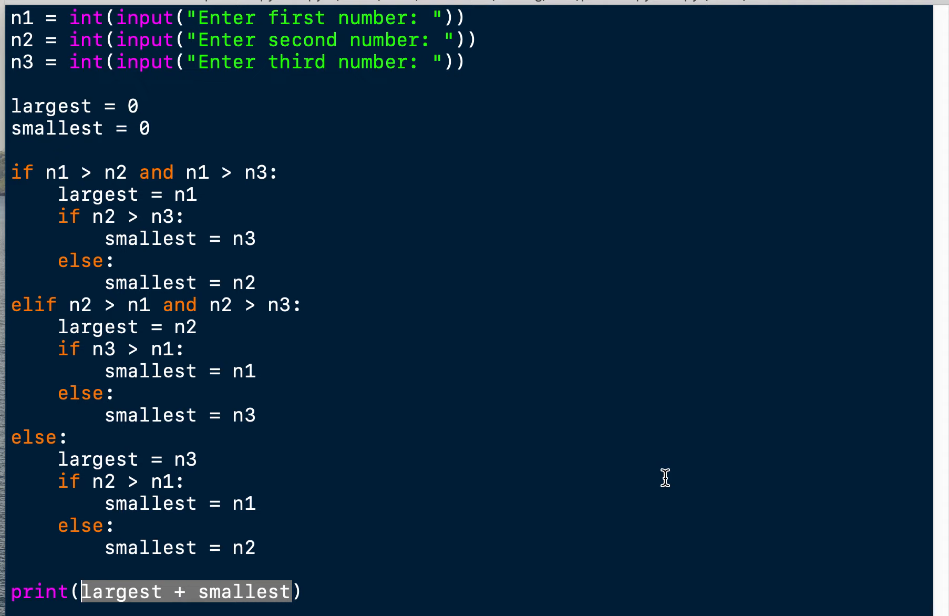
pyautogui.moveTo(458, 22)
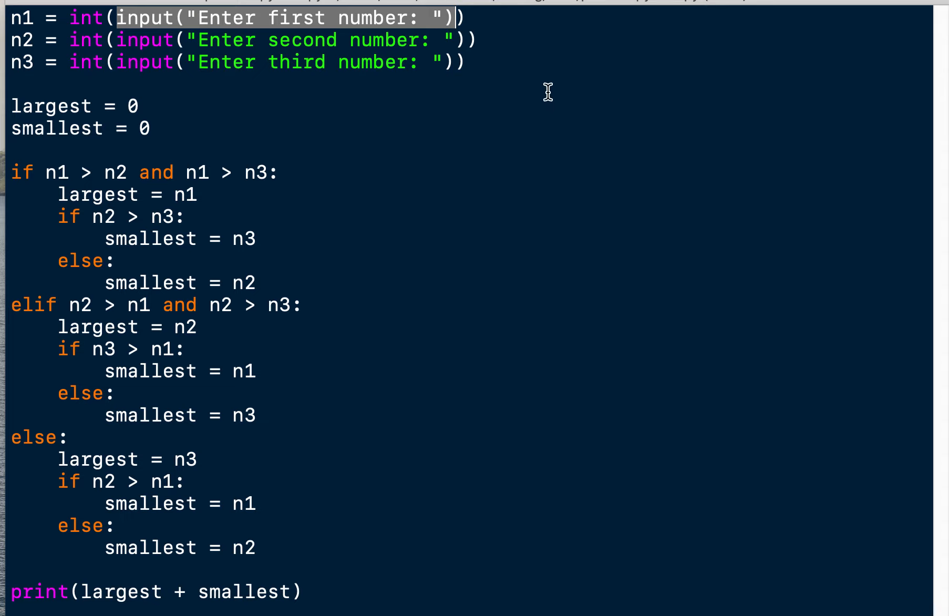
pyautogui.moveTo(105, 16)
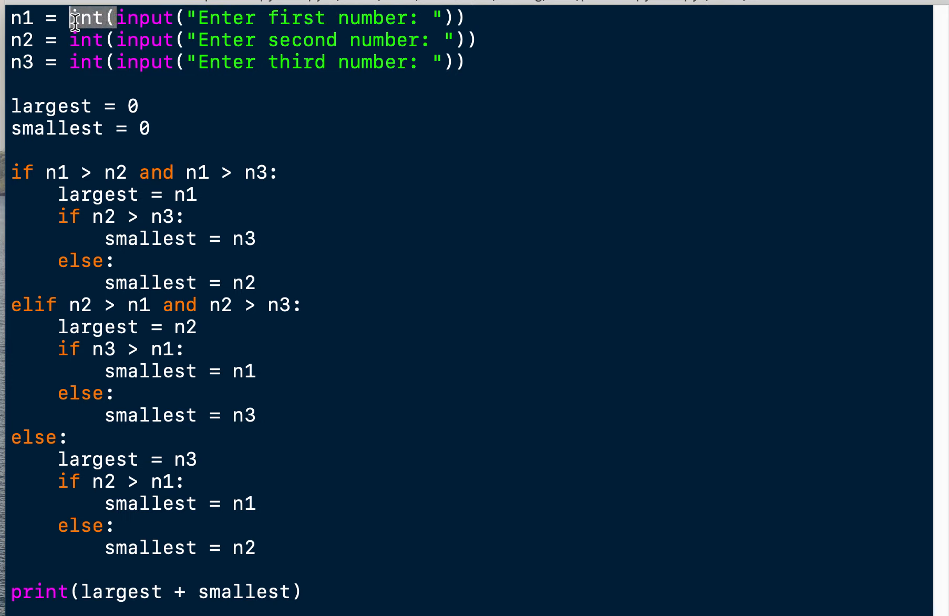
pyautogui.moveTo(336, 595)
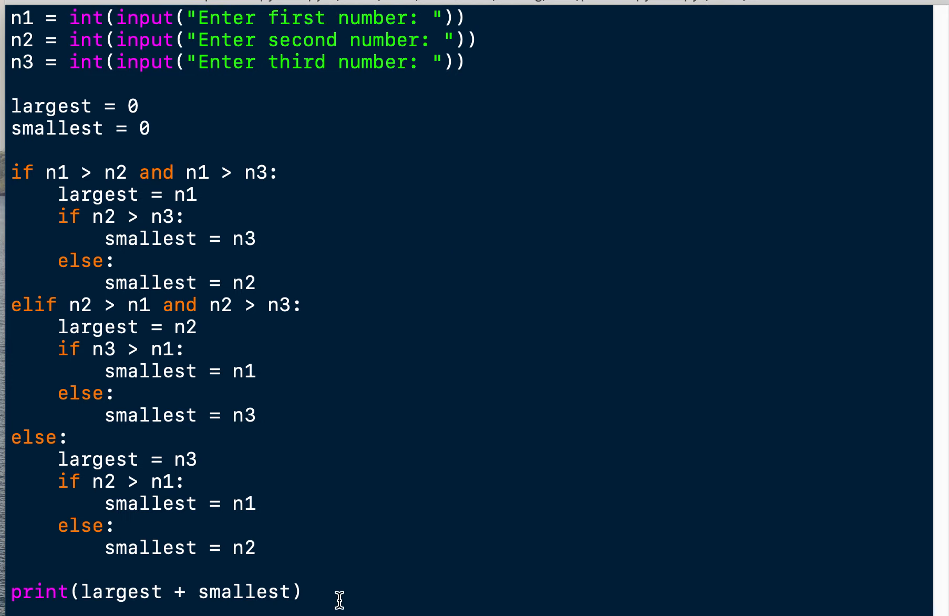
pyautogui.tripleClick(152, 592)
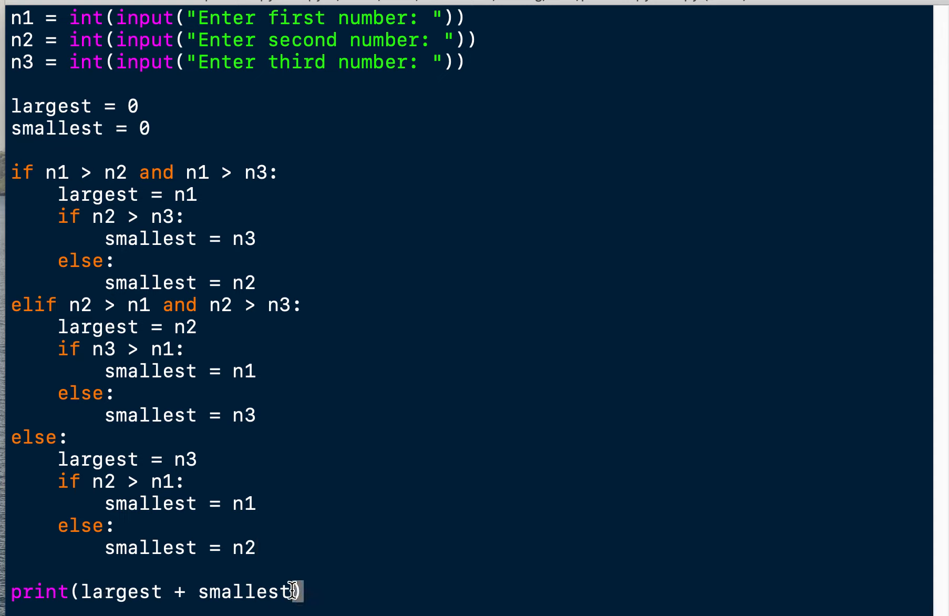
pyautogui.moveTo(651, 529)
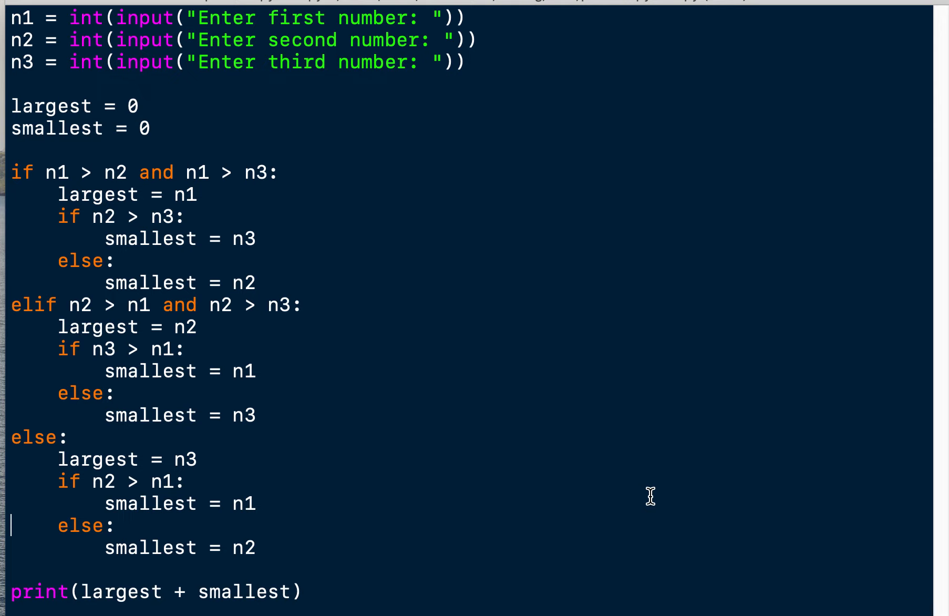
pyautogui.moveTo(651, 500)
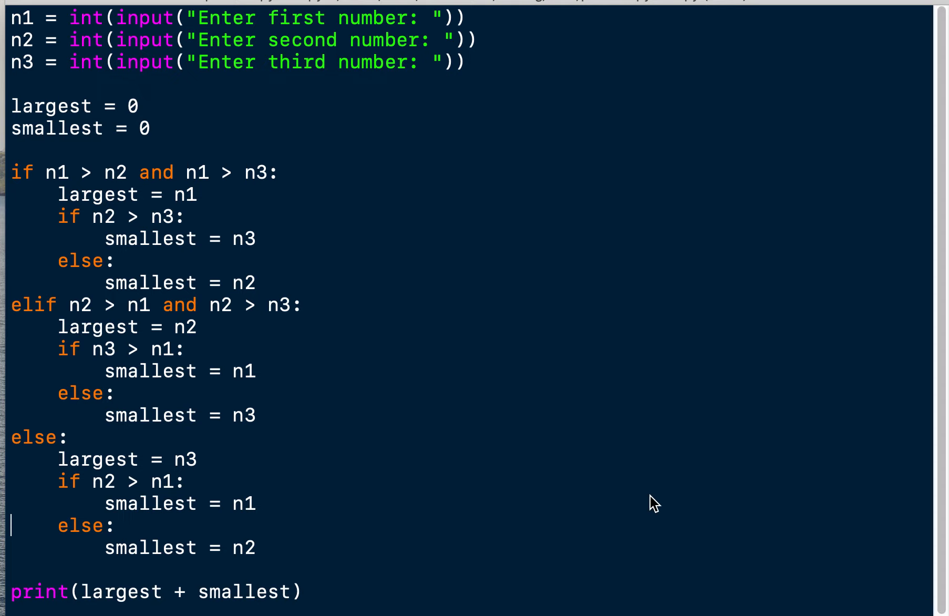
pyautogui.press('F5')
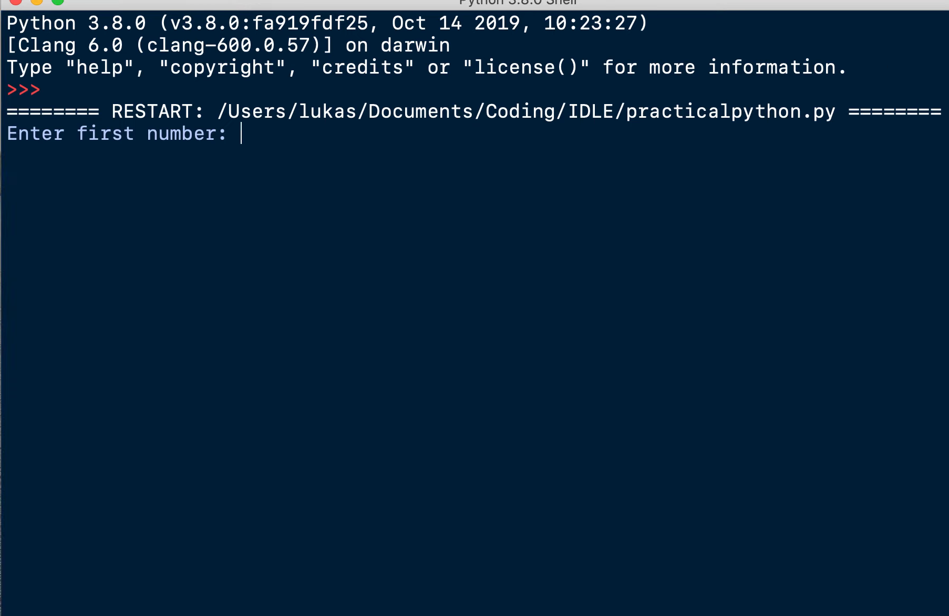
# Enter 1 and 2 at the first two number prompts in the shell.
pyautogui.write('1')
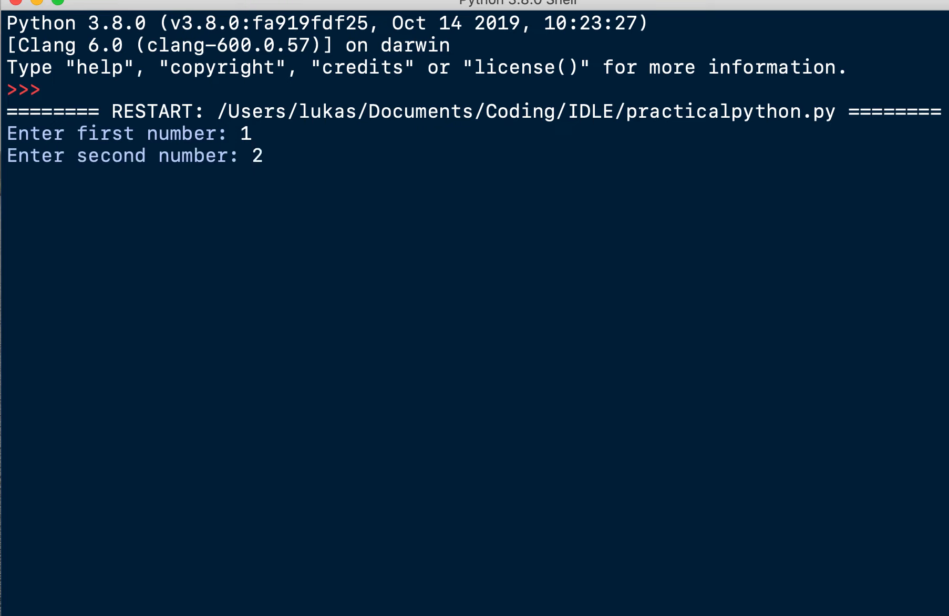
pyautogui.write('2')
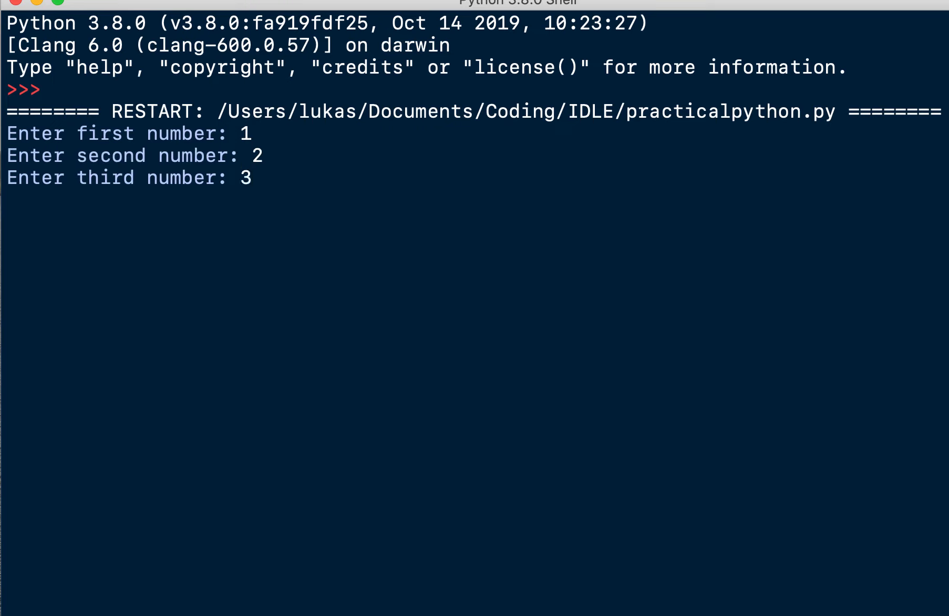